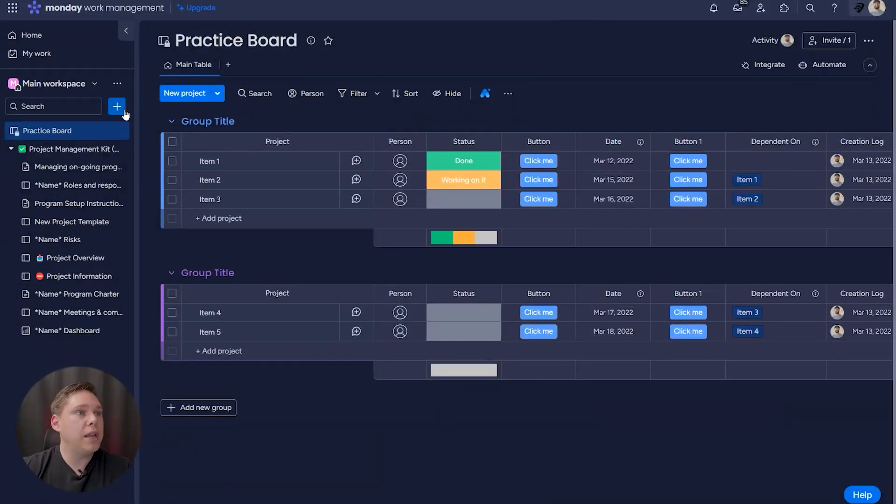
pyautogui.moveTo(117, 107)
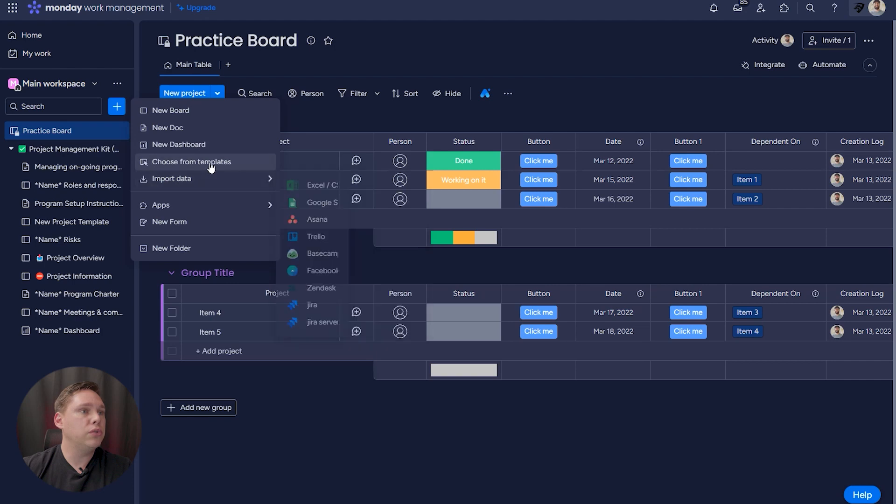
# - Search templates for 'ticket' and create the IT Requests board from the IT service desk template
pyautogui.click(191, 162)
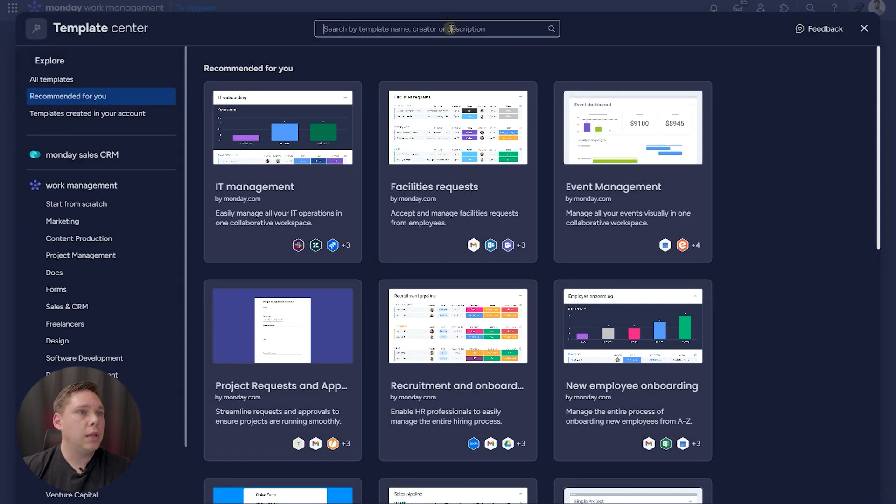
pyautogui.write('ticket')
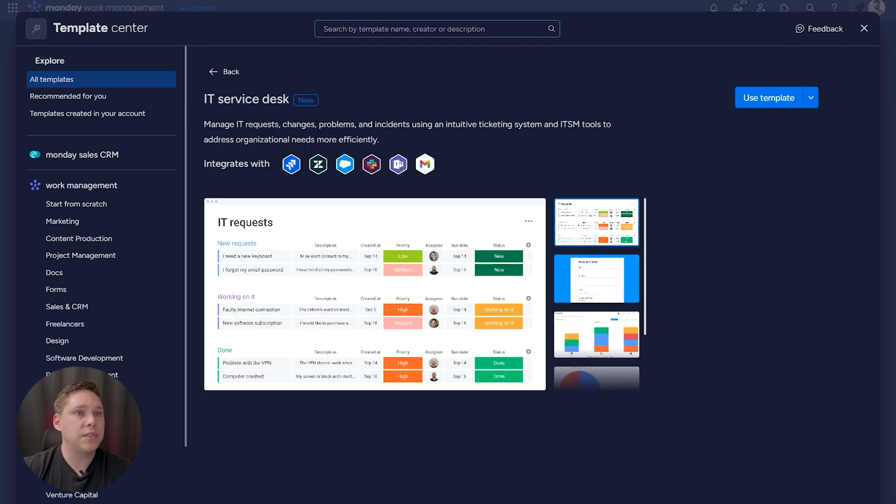
pyautogui.click(768, 97)
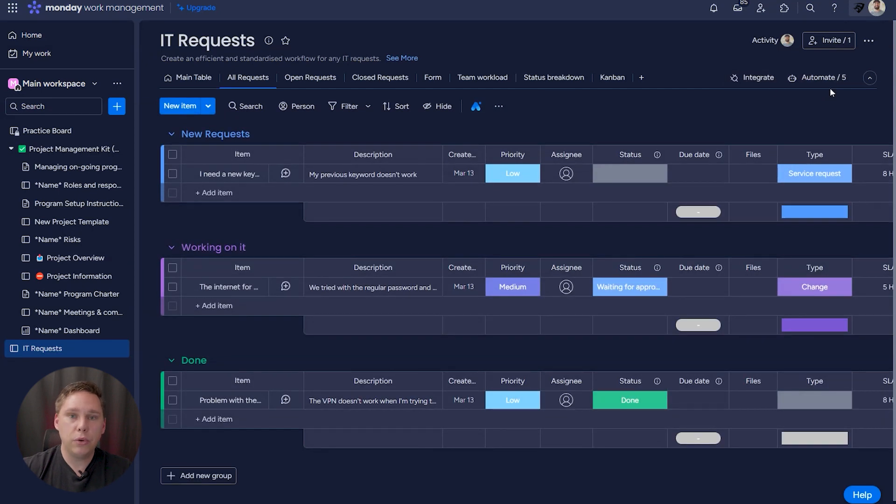
pyautogui.moveTo(628, 110)
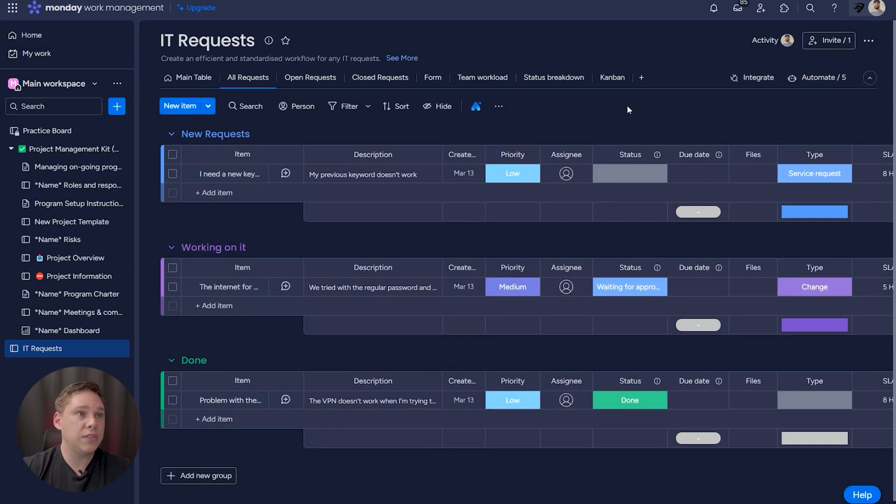
# - Open the 'Raise an IT ticket' form view and scroll through its fields
pyautogui.click(432, 77)
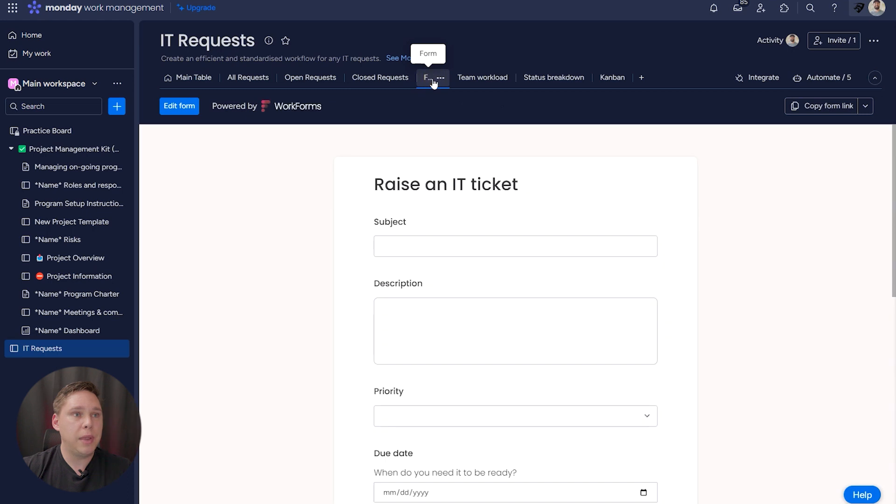
pyautogui.moveTo(834, 192)
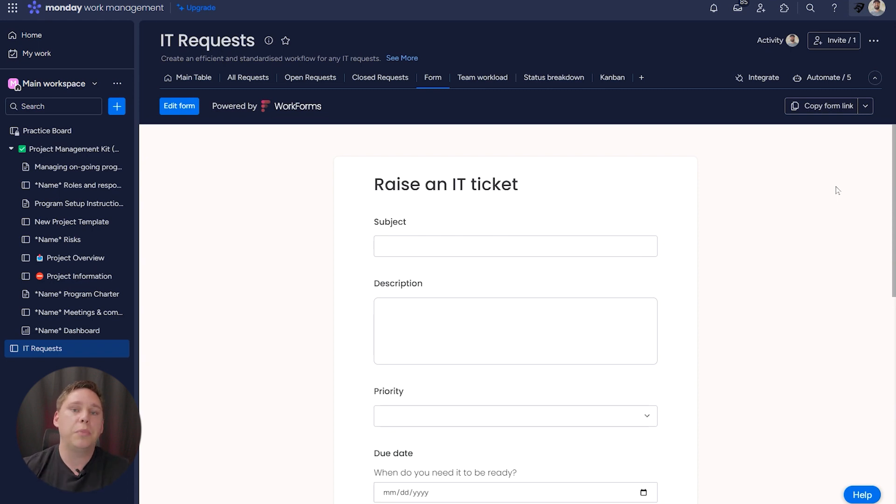
pyautogui.moveTo(554, 197)
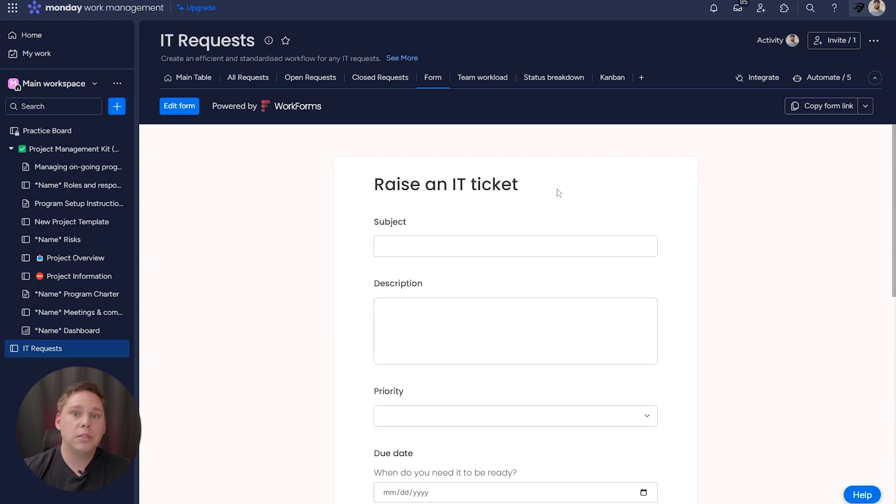
pyautogui.moveTo(481, 296)
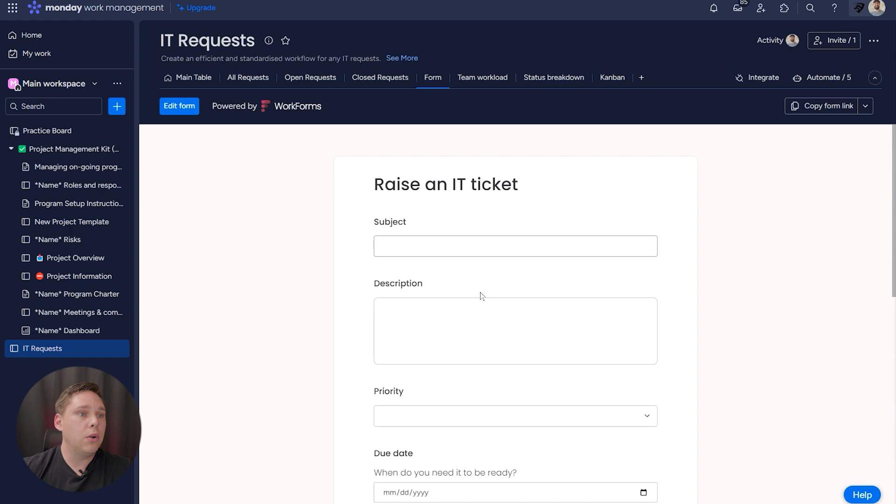
pyautogui.scroll(-3)
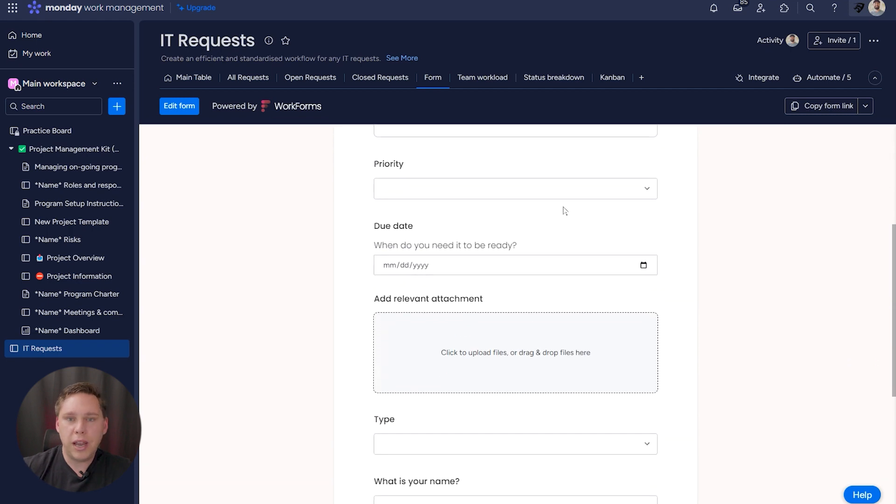
pyautogui.scroll(3)
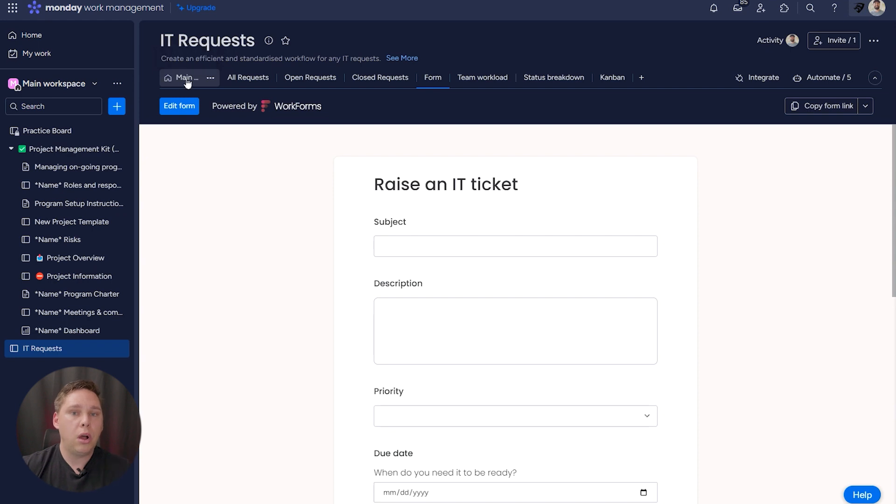
pyautogui.moveTo(185, 77)
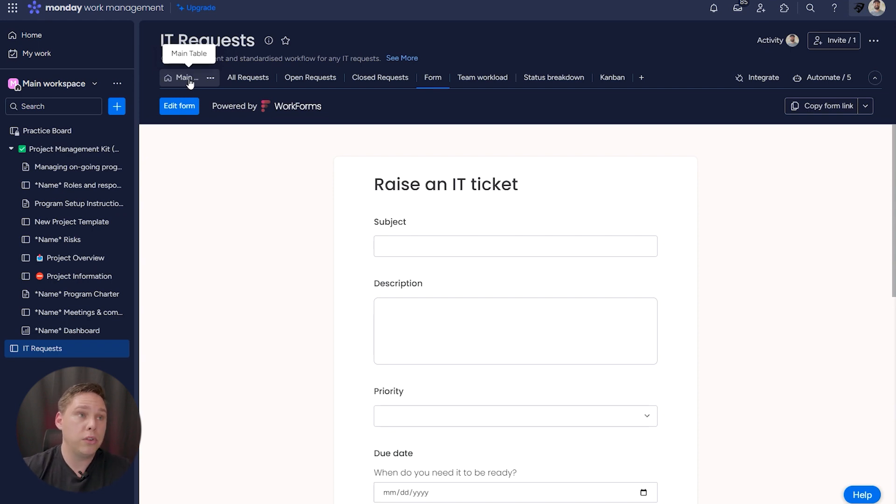
# - From the Main Table, add a new automation triggered when an item is created
pyautogui.click(184, 77)
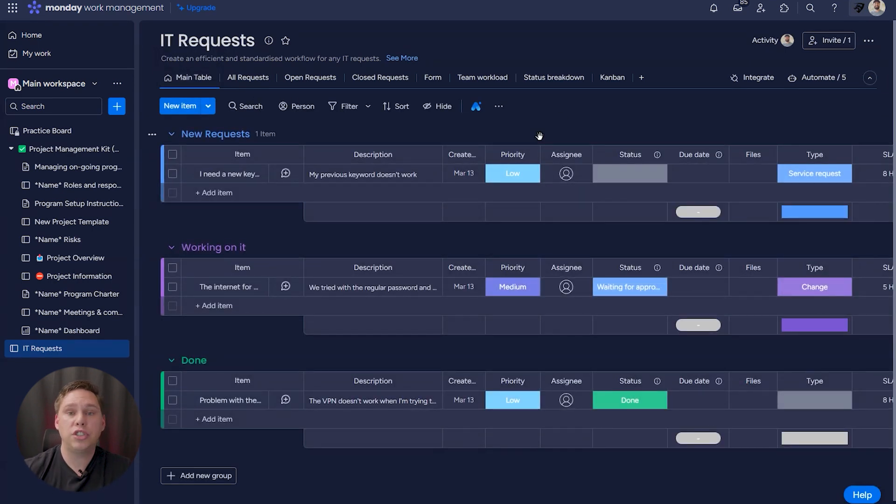
pyautogui.moveTo(823, 77)
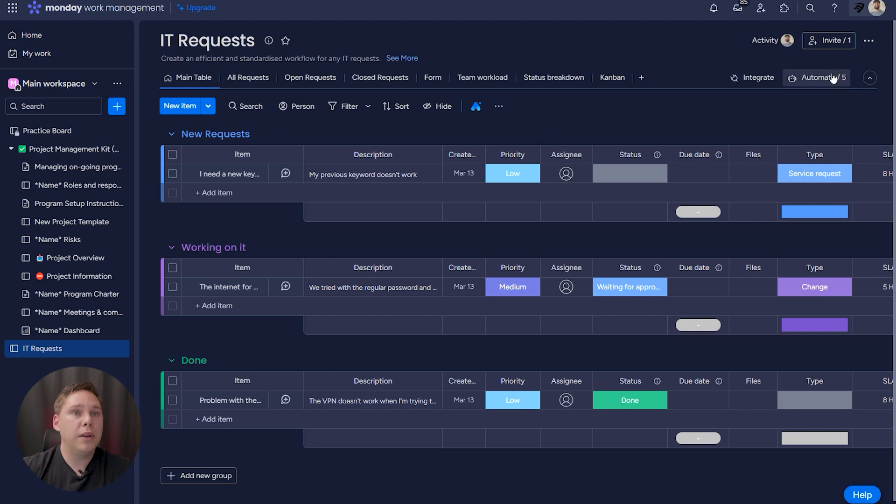
pyautogui.click(821, 77)
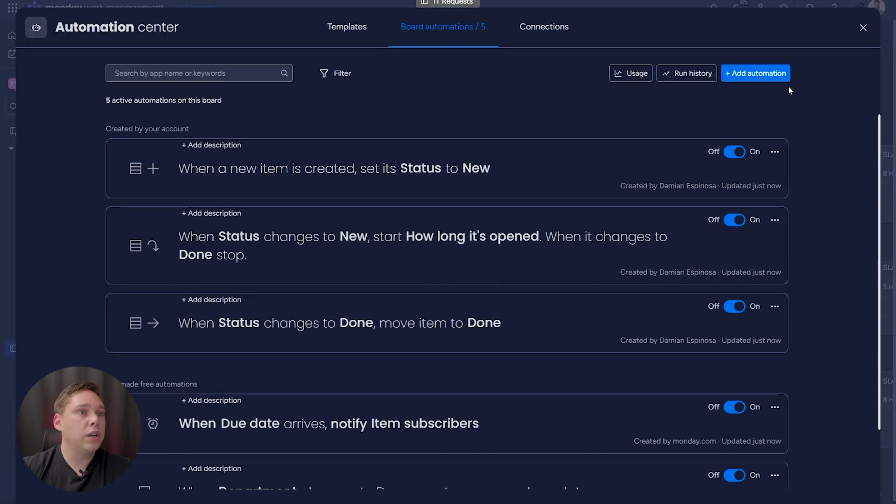
pyautogui.click(755, 73)
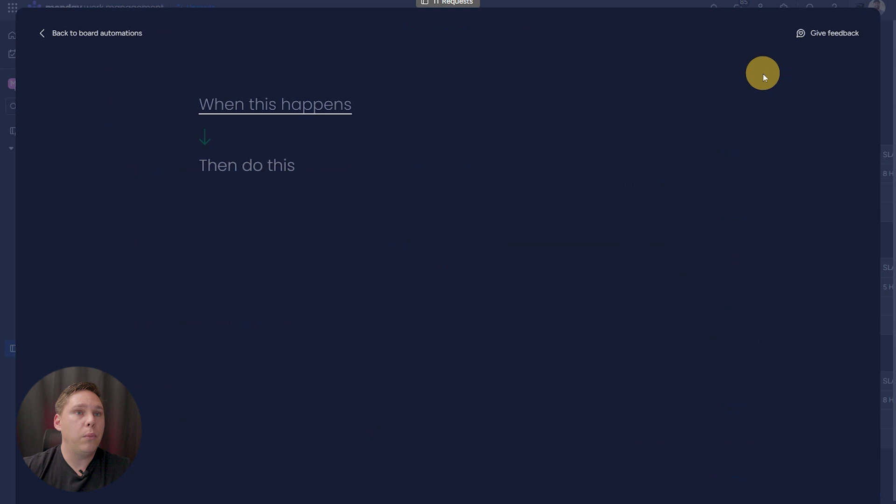
pyautogui.click(275, 104)
pyautogui.write('item')
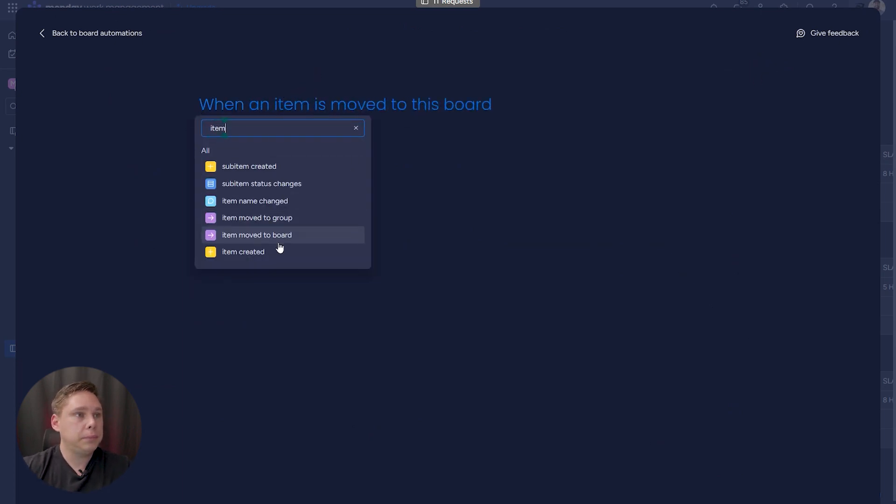
pyautogui.click(243, 251)
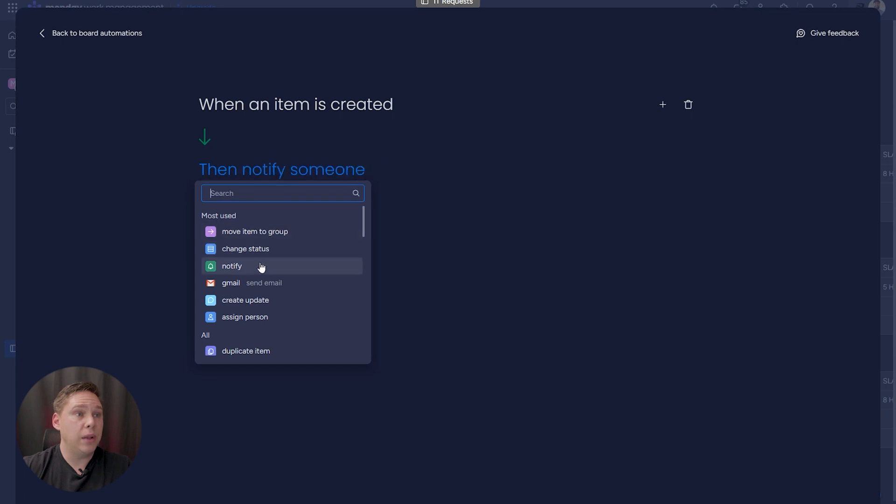
pyautogui.click(231, 282)
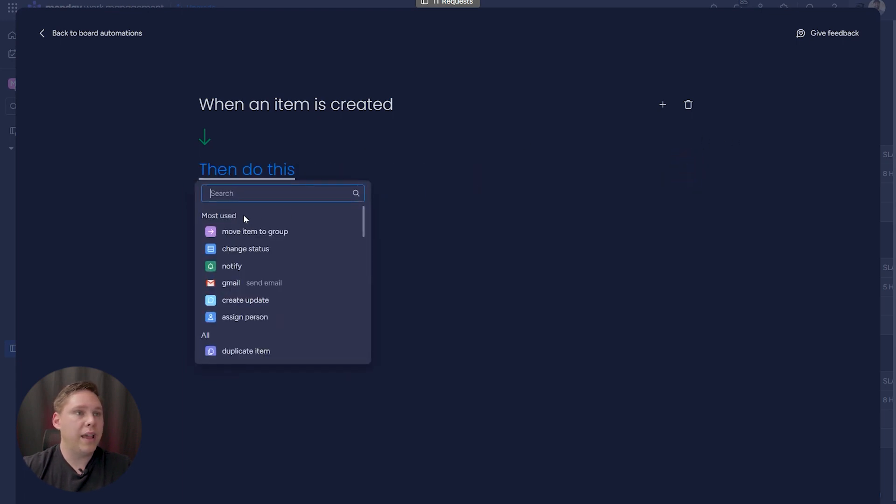
pyautogui.moveTo(270, 188)
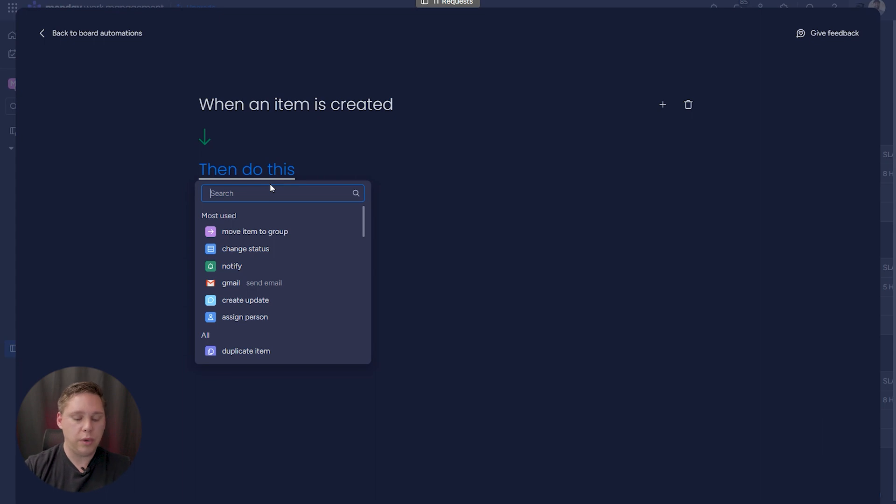
# - Search actions for 'email' and choose the Outlook send-email action
pyautogui.write('email')
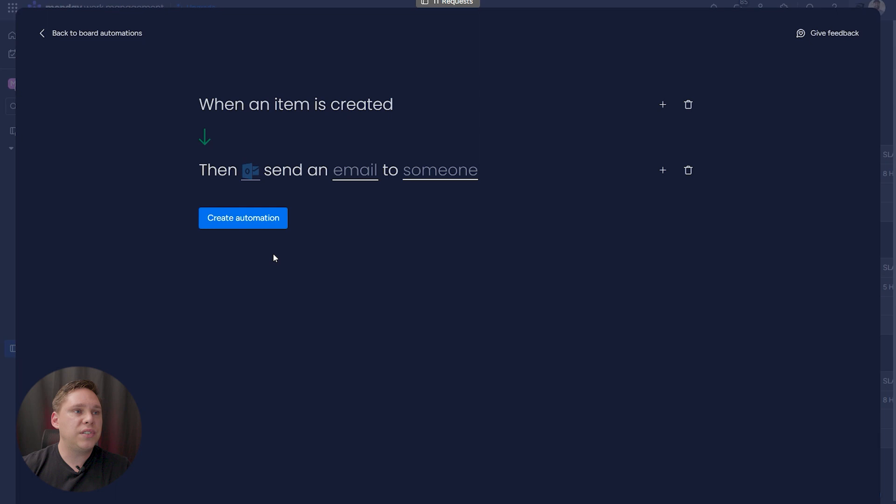
pyautogui.moveTo(293, 214)
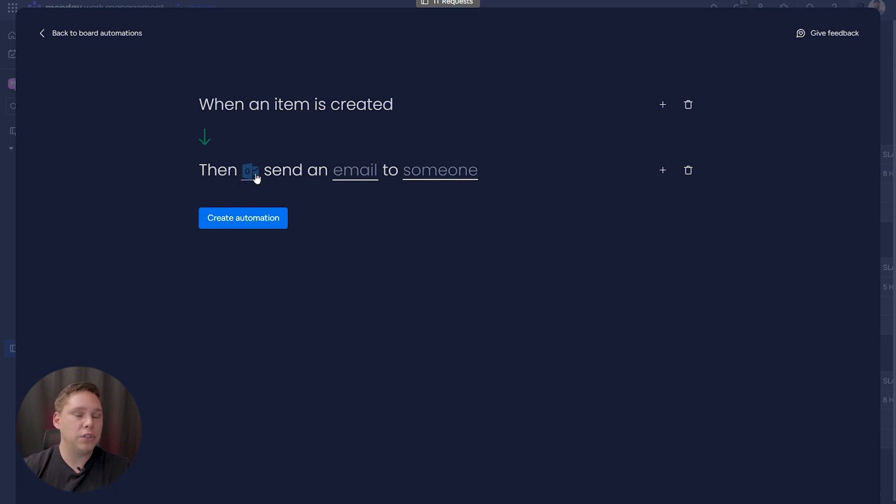
pyautogui.click(250, 170)
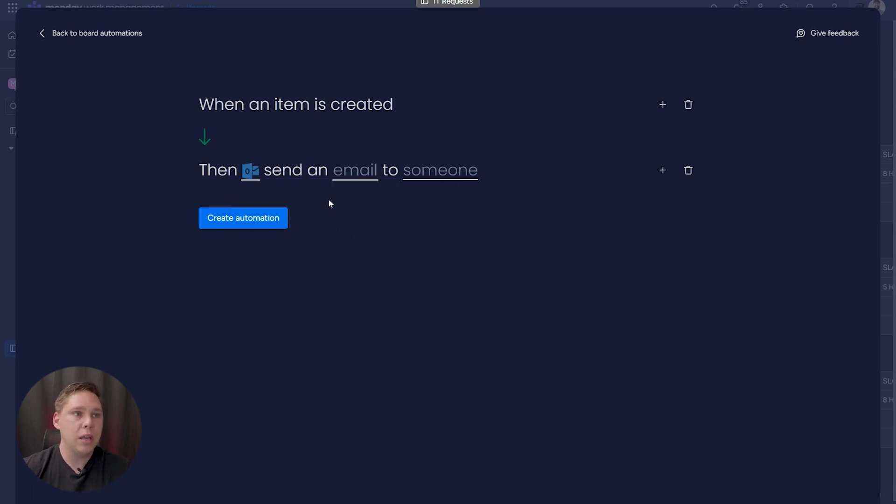
pyautogui.moveTo(348, 187)
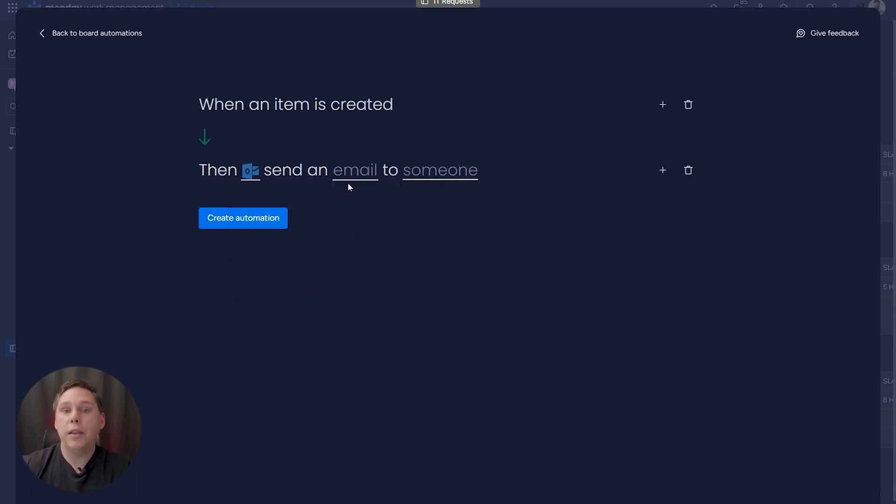
# - Write the email: 'Hey {user.name}, letting you know your ticket has been received…'
pyautogui.click(354, 170)
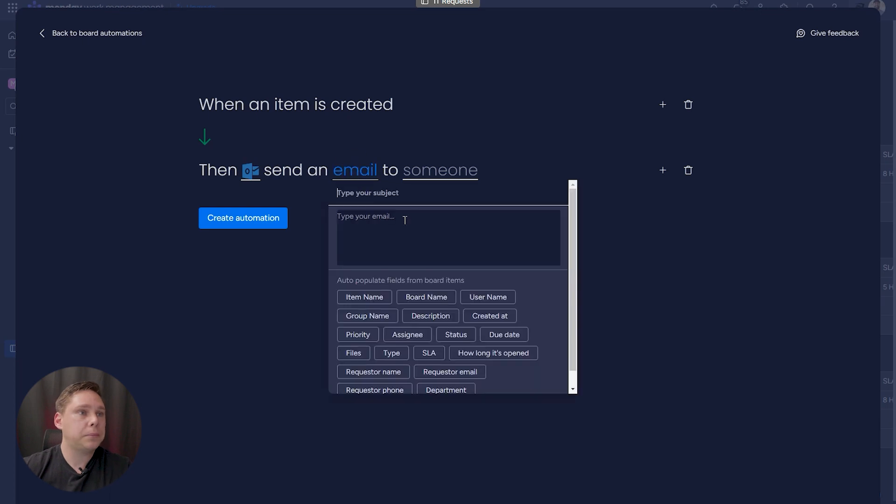
pyautogui.write('Your ticket')
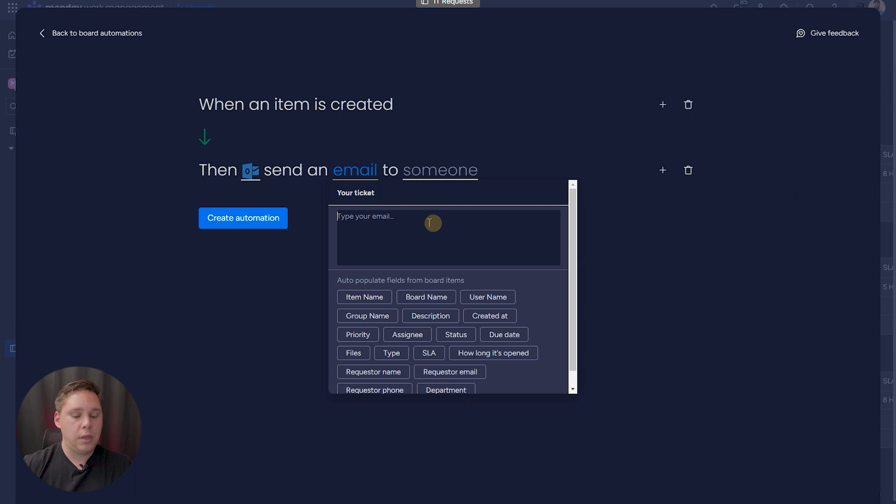
pyautogui.write('Hey')
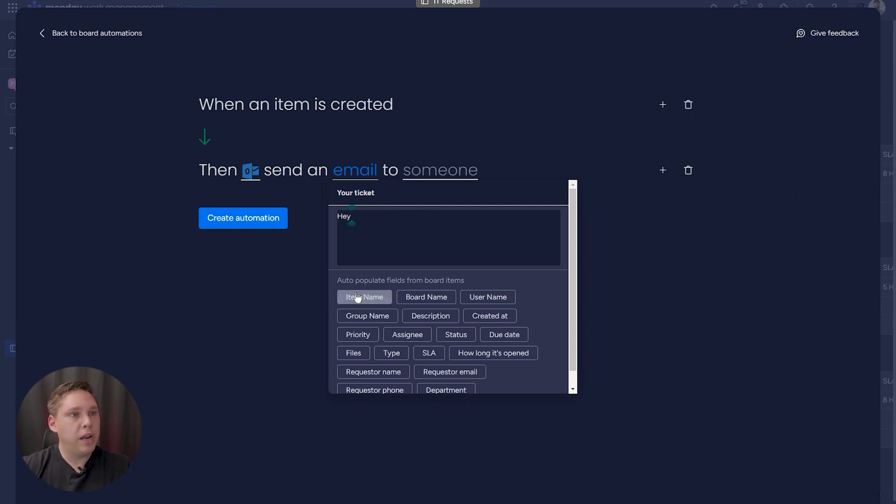
pyautogui.write('{user.name},')
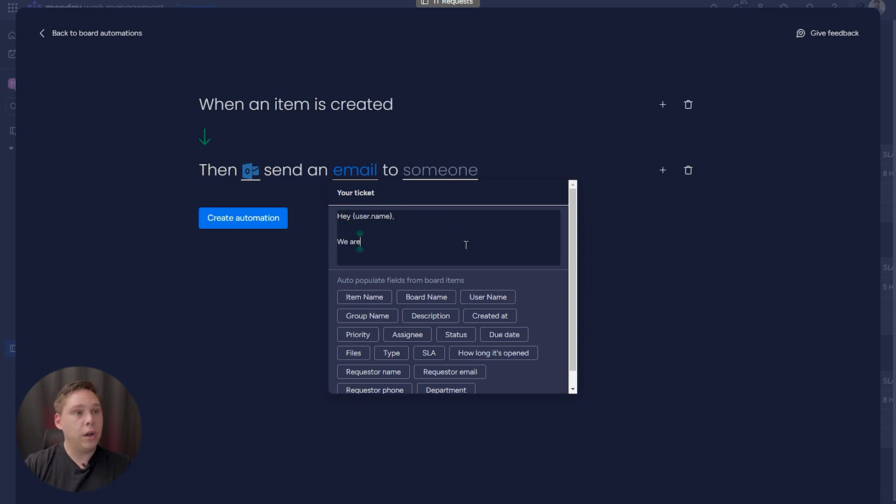
pyautogui.write('letting you know')
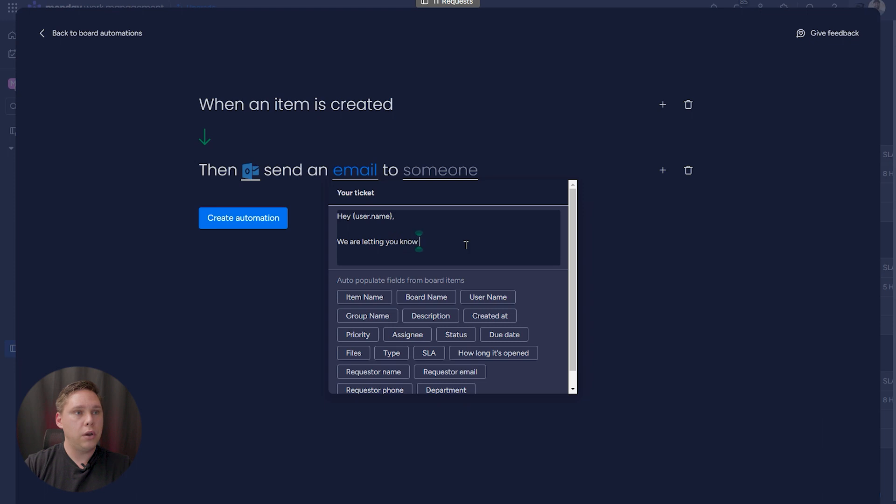
pyautogui.write('your ticket')
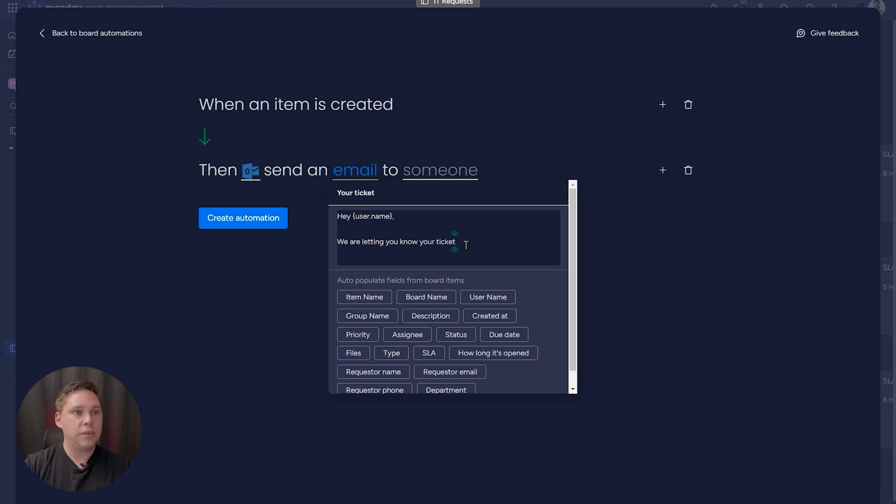
pyautogui.write('has been received and')
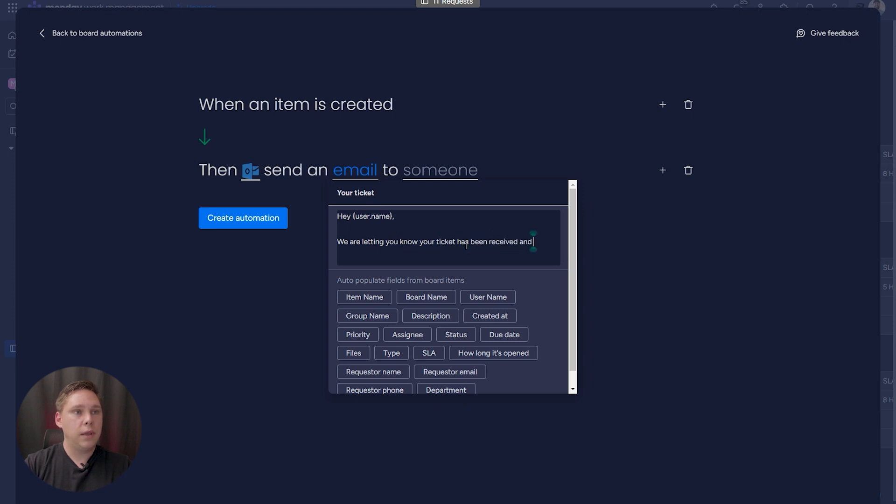
pyautogui.write('we will')
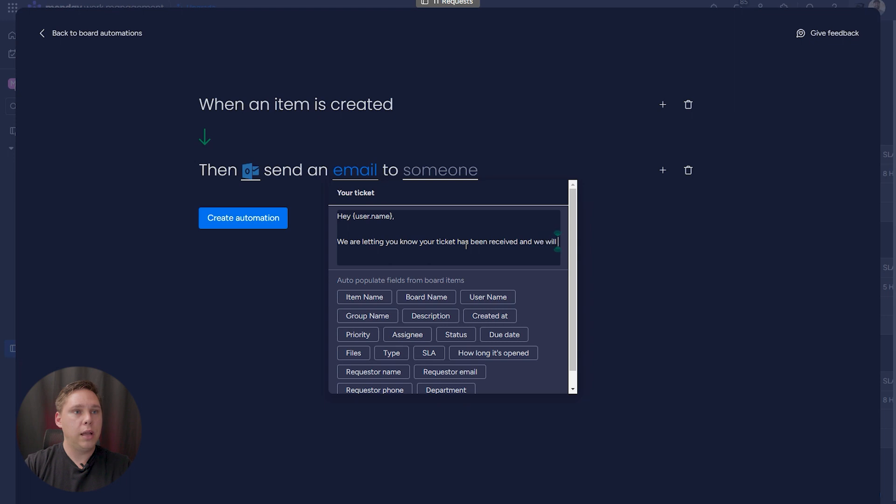
pyautogui.write('update you as s')
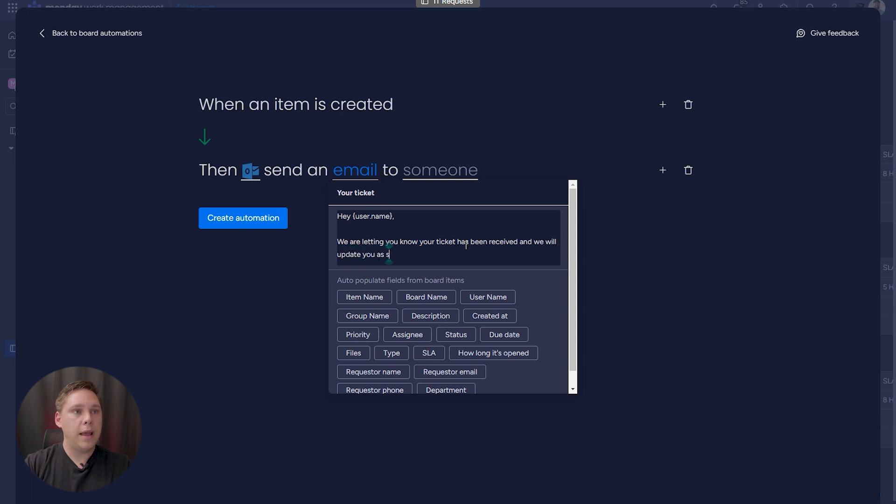
pyautogui.write('this progresses.')
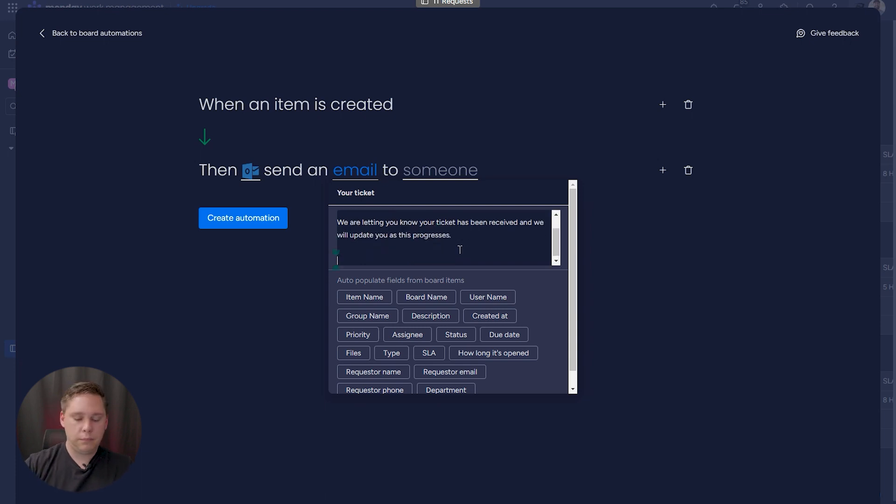
# - Send it to the Requestor email and create the automation
pyautogui.click(440, 170)
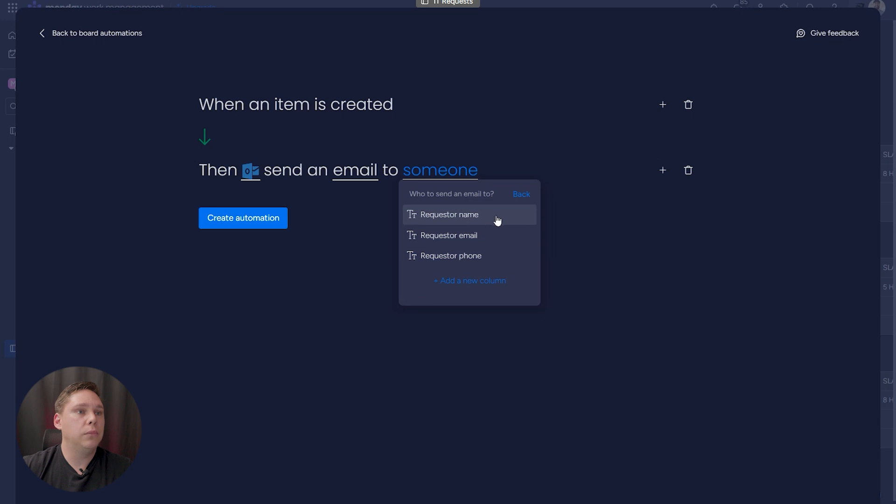
pyautogui.click(448, 235)
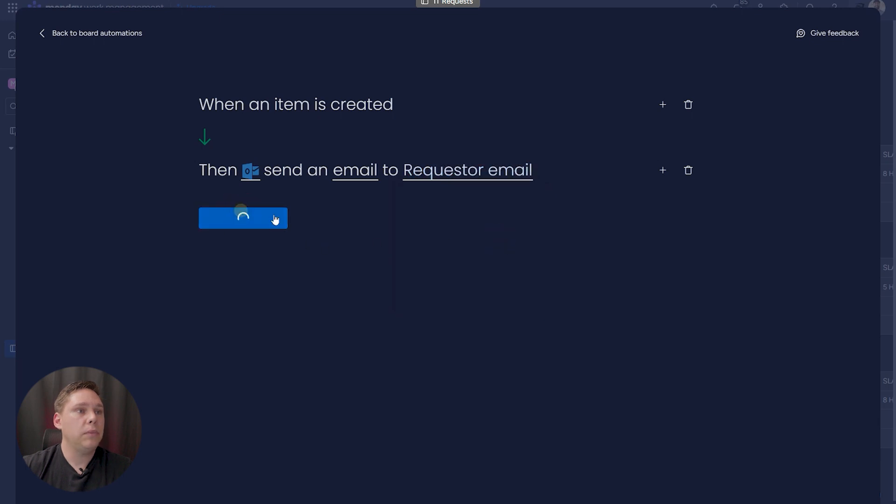
pyautogui.click(242, 219)
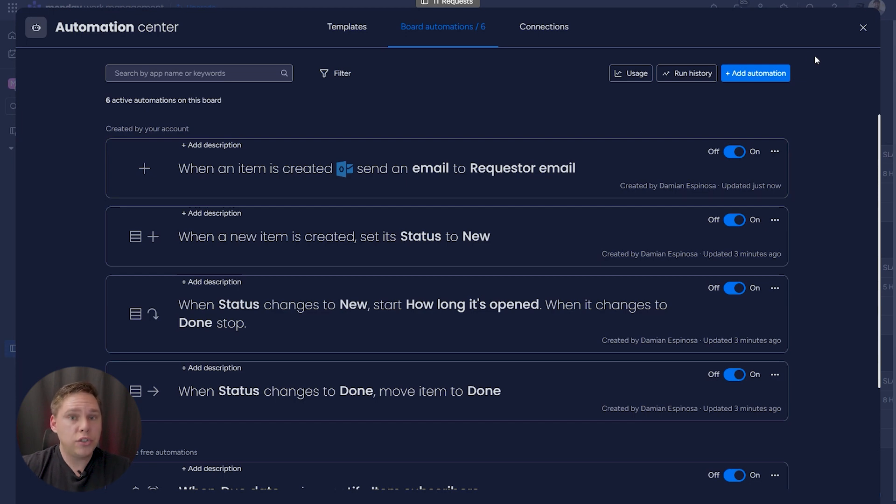
# - Close the automation center and review the first request's Status labels without changing them
pyautogui.click(862, 27)
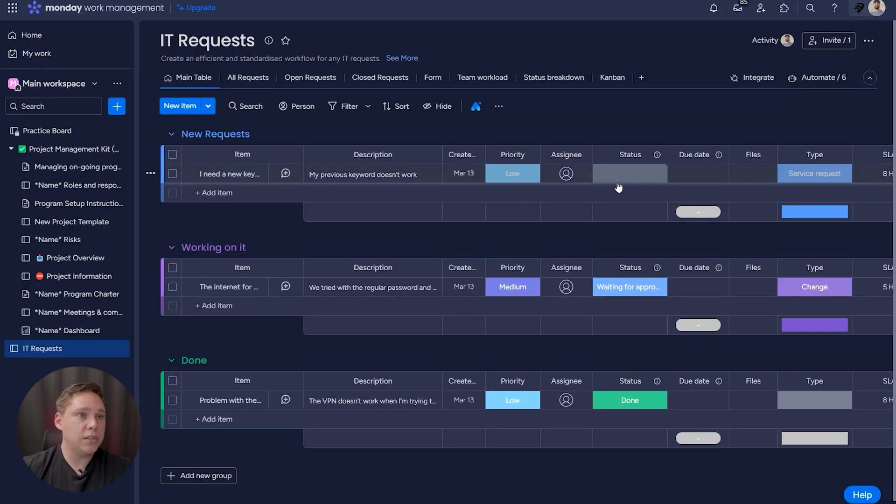
pyautogui.click(629, 173)
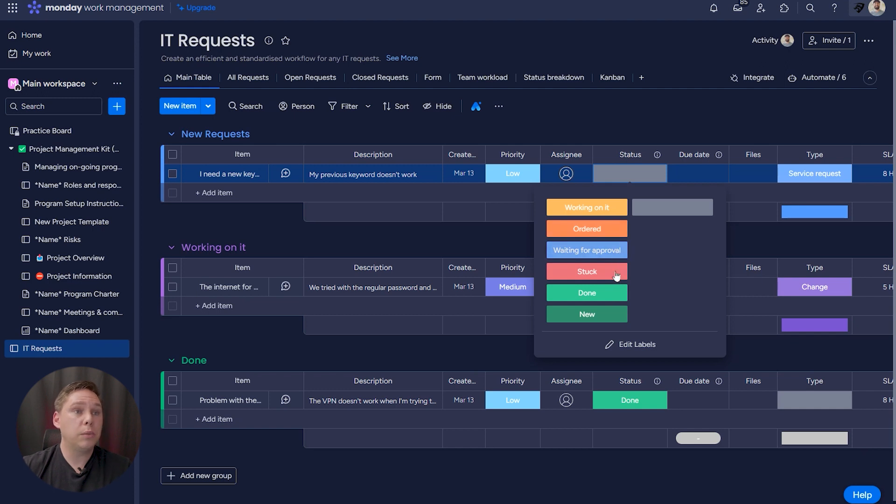
pyautogui.moveTo(586, 293)
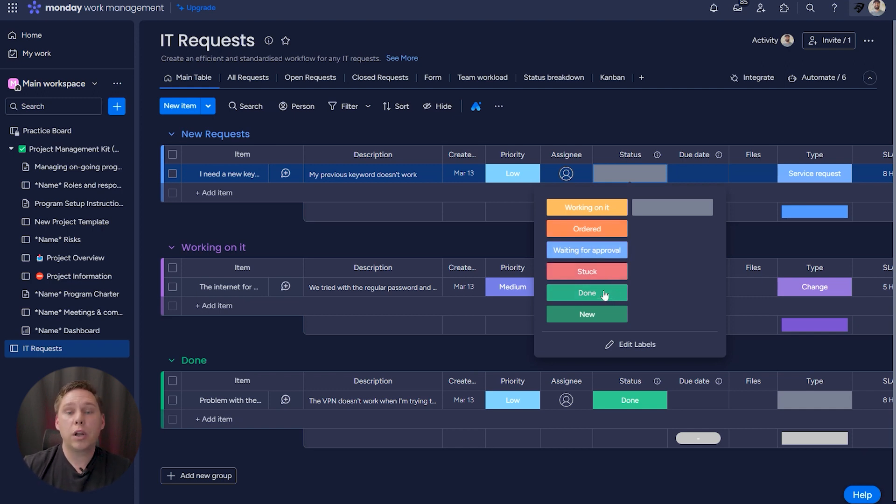
pyautogui.moveTo(587, 271)
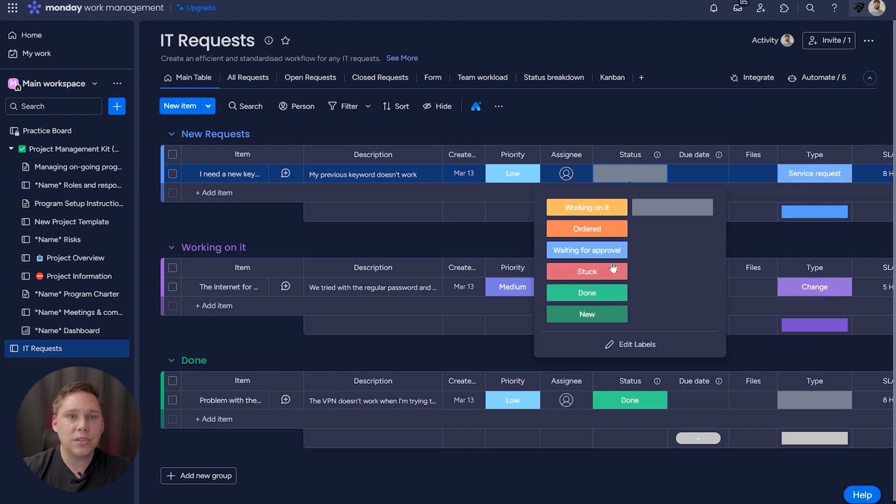
pyautogui.click(818, 77)
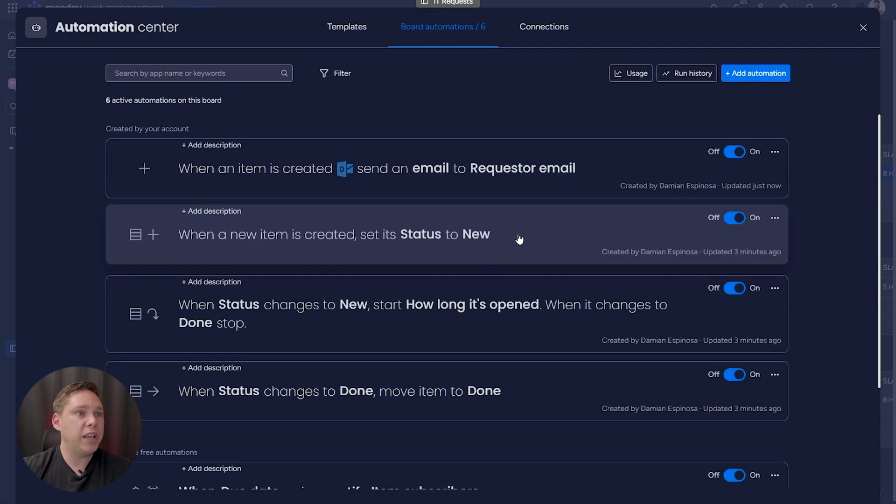
pyautogui.moveTo(566, 243)
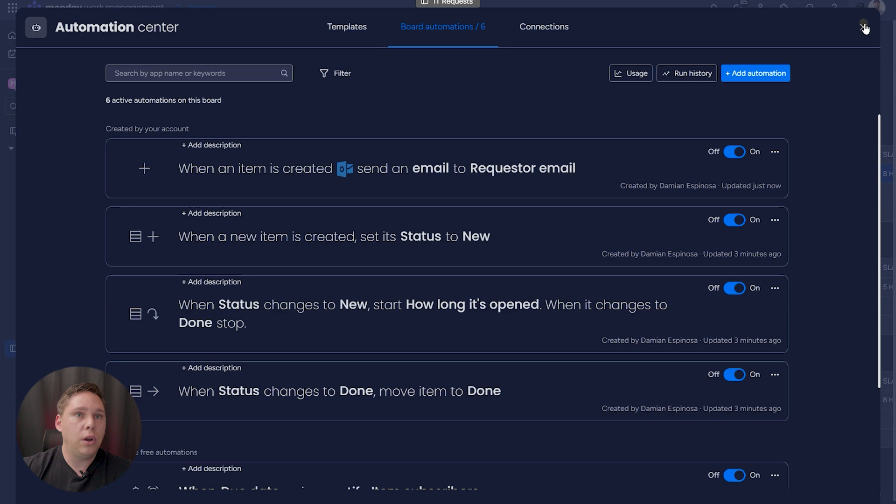
pyautogui.click(864, 27)
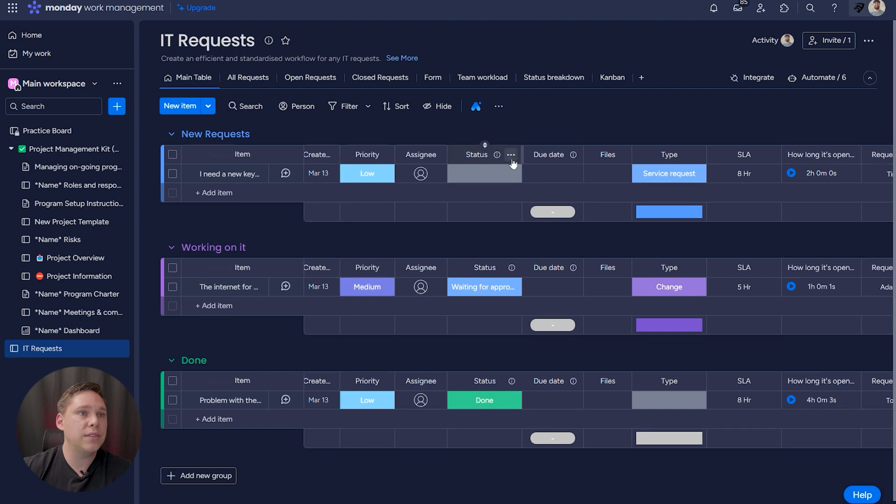
# - Add a Long Text column and rename it 'What was done'
pyautogui.click(510, 154)
pyautogui.write('lon')
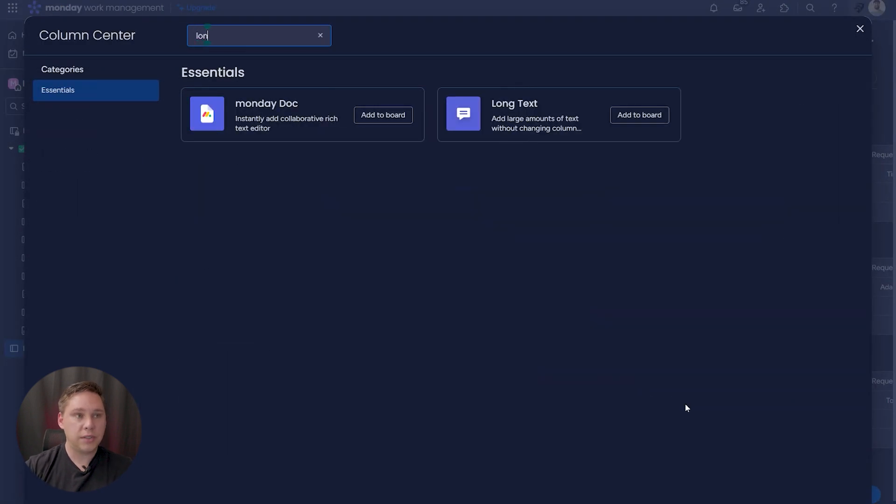
pyautogui.click(859, 28)
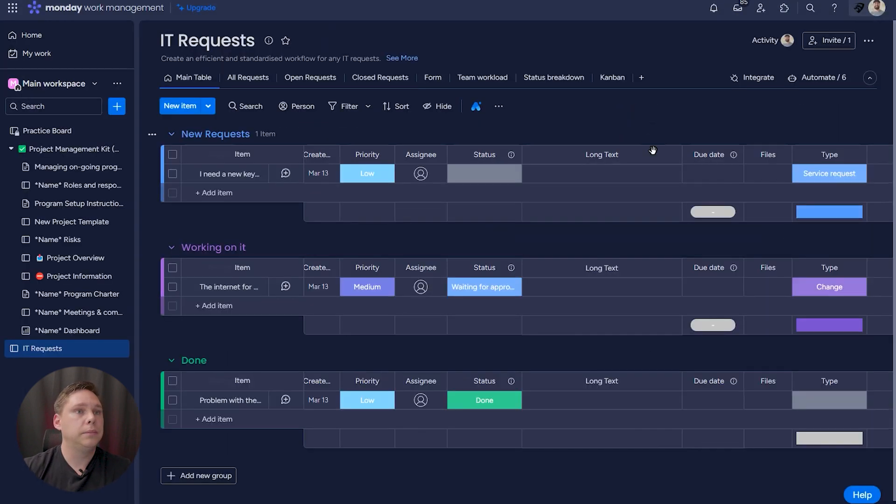
pyautogui.doubleClick(601, 154)
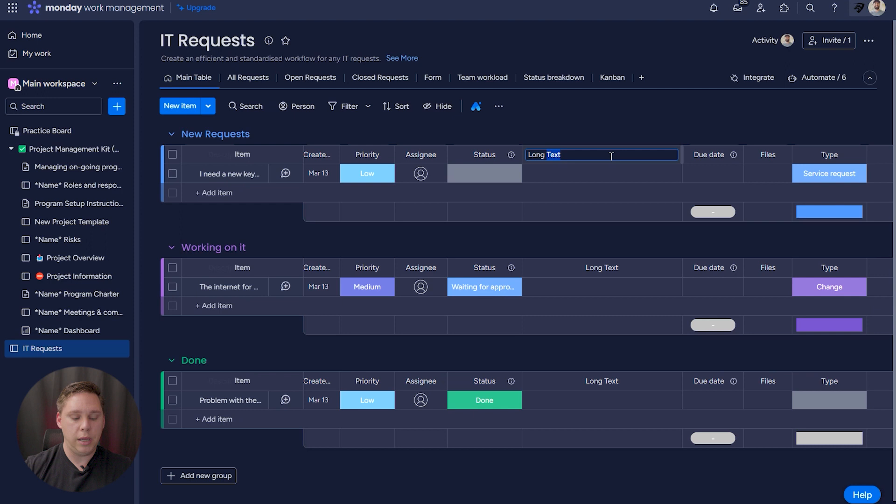
pyautogui.write('What was done')
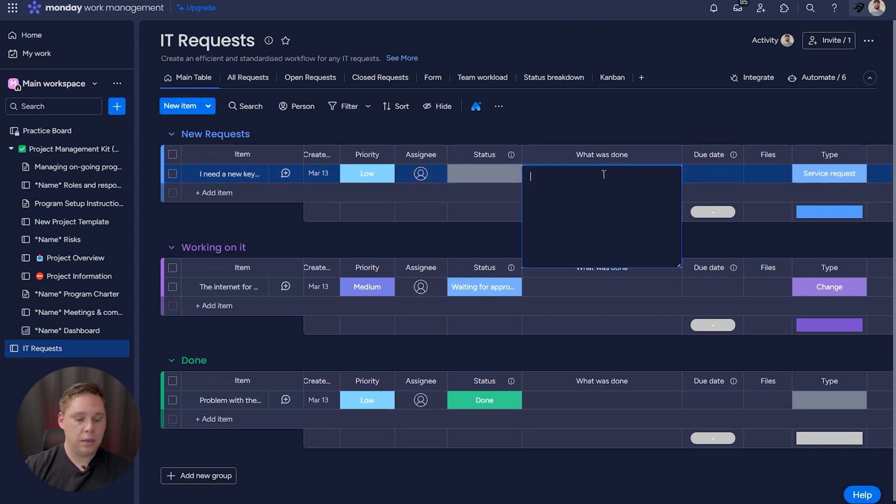
# - Note 'We did so and so to fix this' on the first request, then open Automate
pyautogui.write('We did so and so')
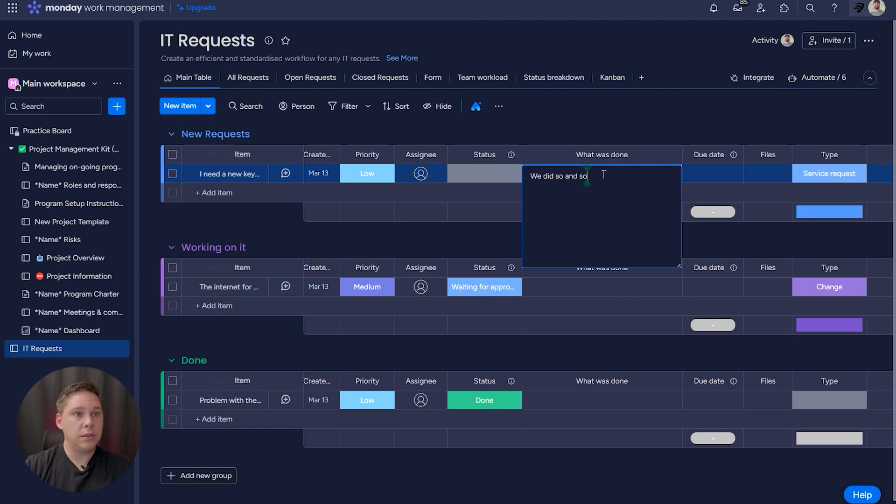
pyautogui.write('to fix this issue.')
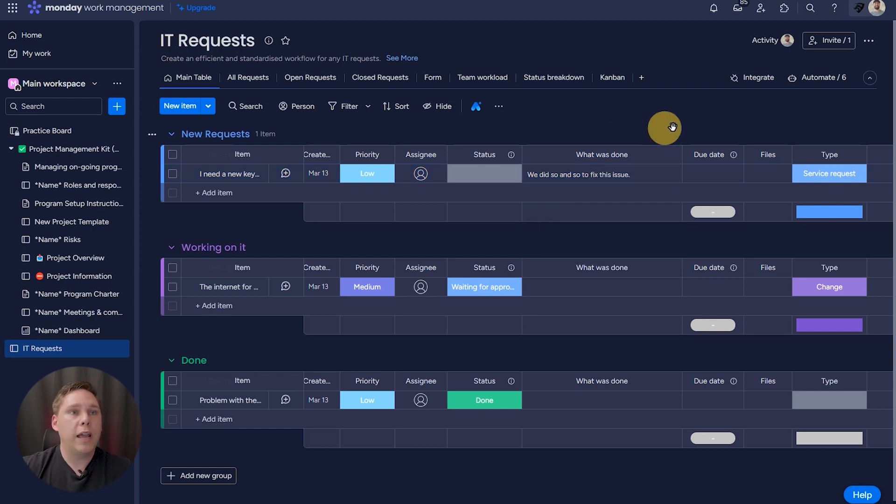
pyautogui.click(822, 77)
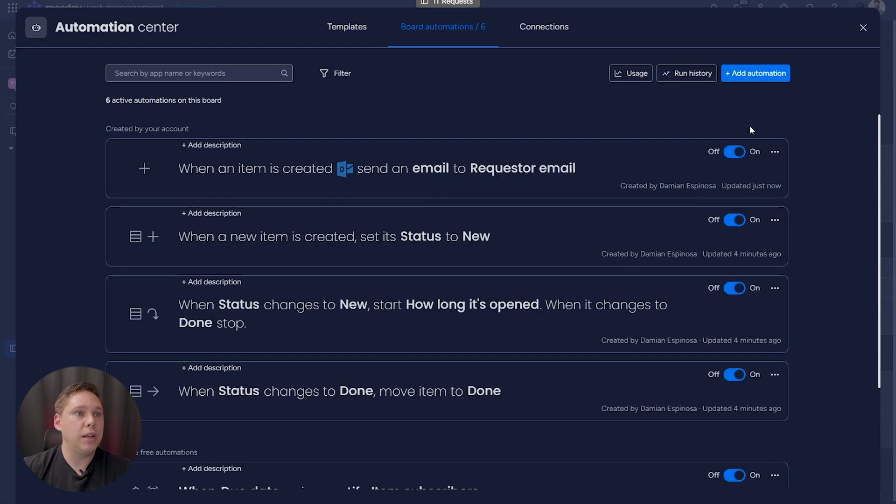
# - Add an automation triggered when Status changes to Done with a send-email action
pyautogui.click(754, 73)
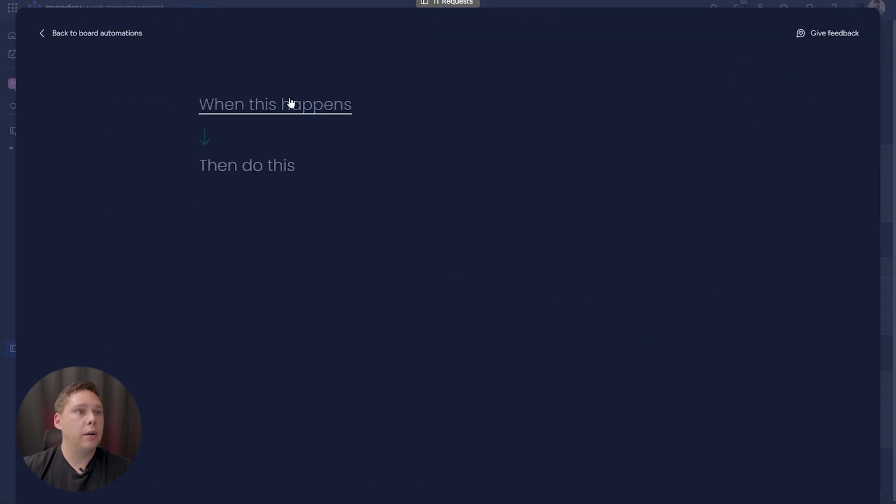
pyautogui.click(275, 104)
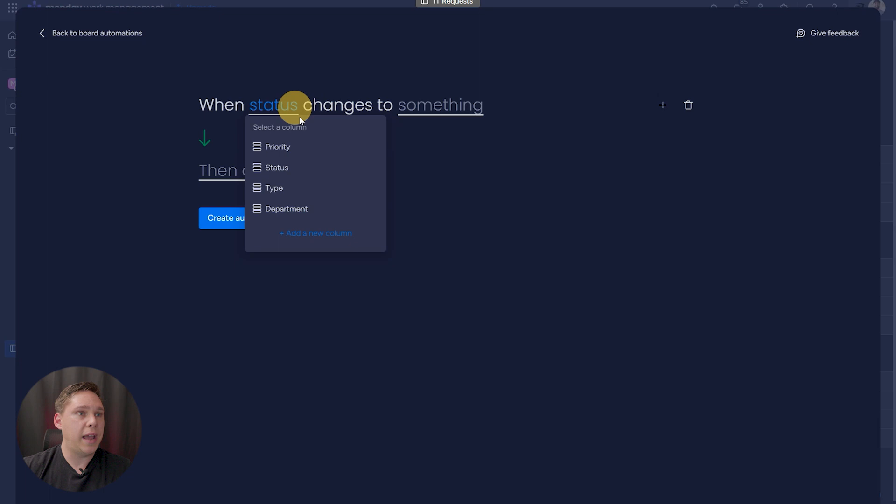
pyautogui.click(277, 168)
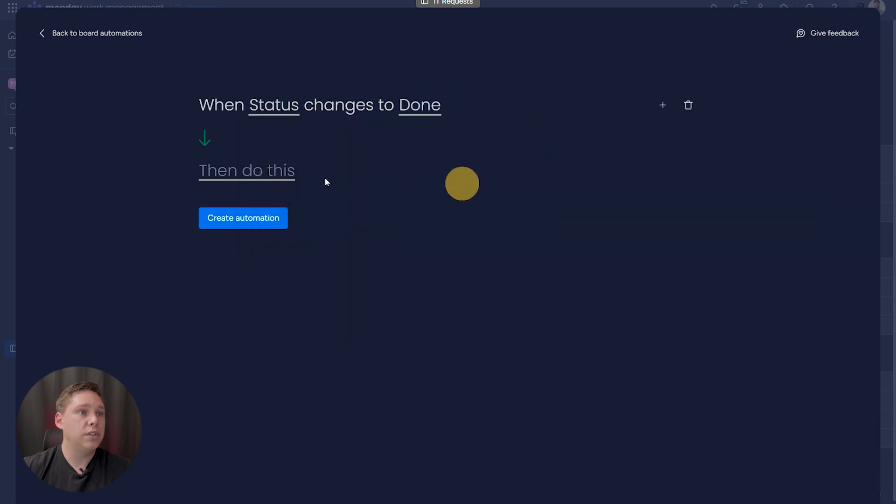
pyautogui.click(246, 170)
pyautogui.write('em')
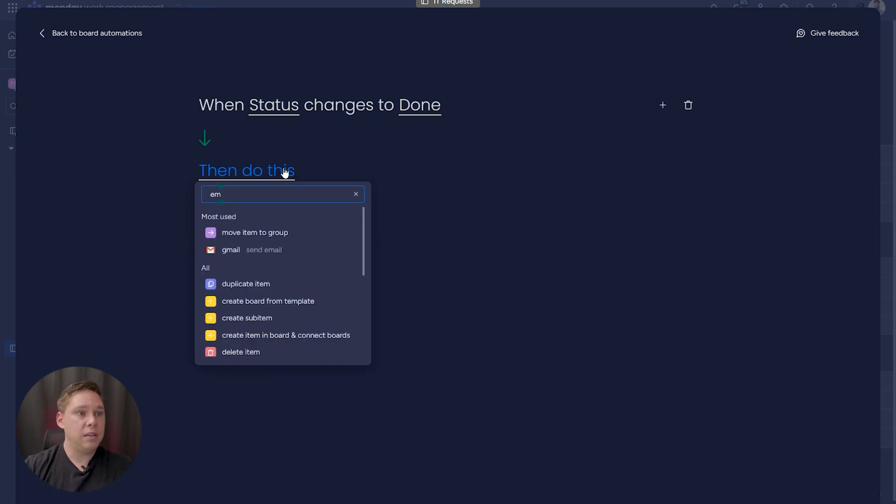
pyautogui.click(263, 249)
pyautogui.write('Heyu')
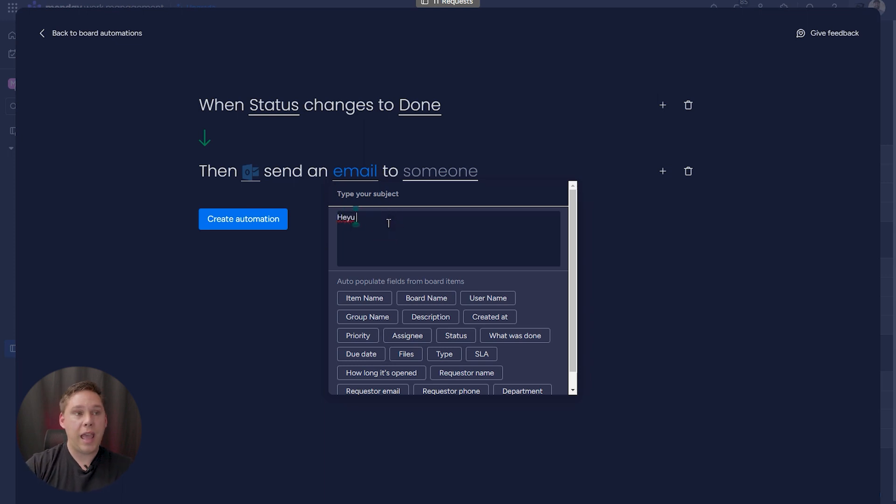
# - Write the email saying the task is done and listing the actions taken to complete it
pyautogui.press('Backspace')
pyautogui.write('We wante')
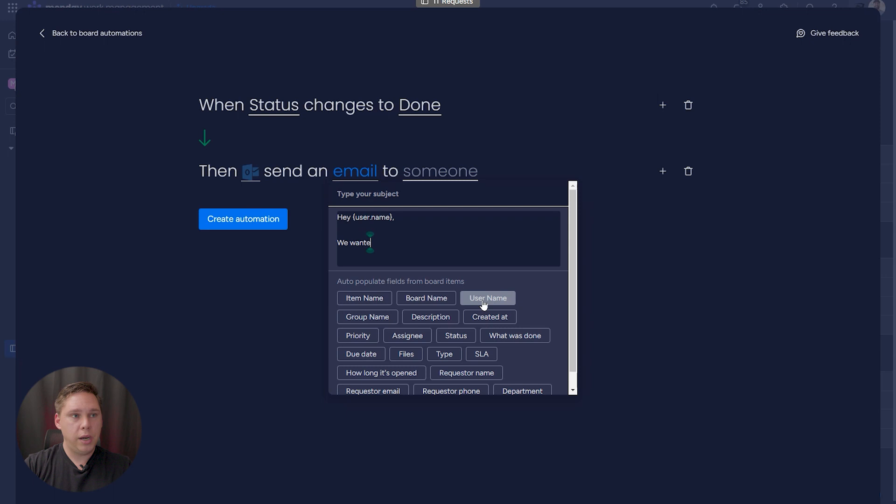
pyautogui.write('d to let you')
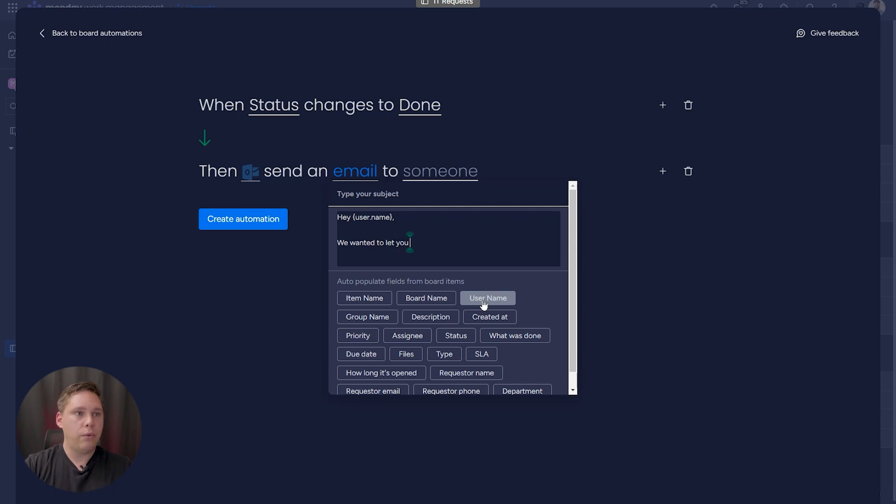
pyautogui.write('that')
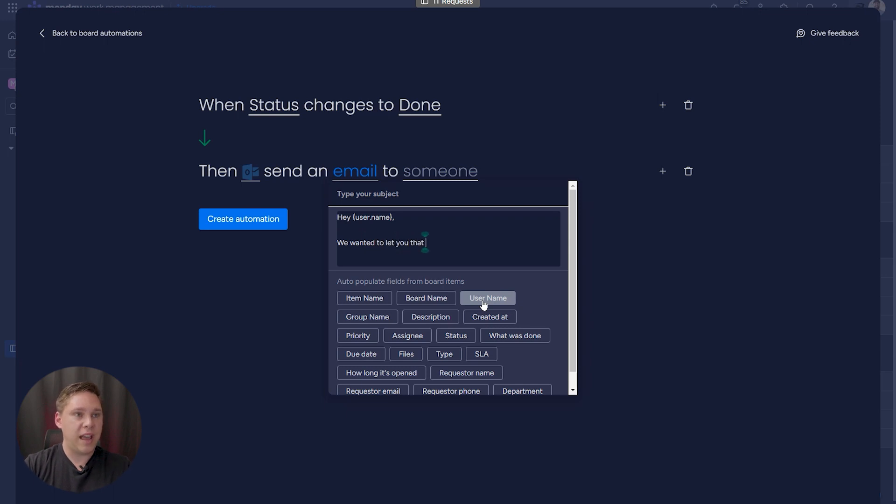
pyautogui.write('this task is done a')
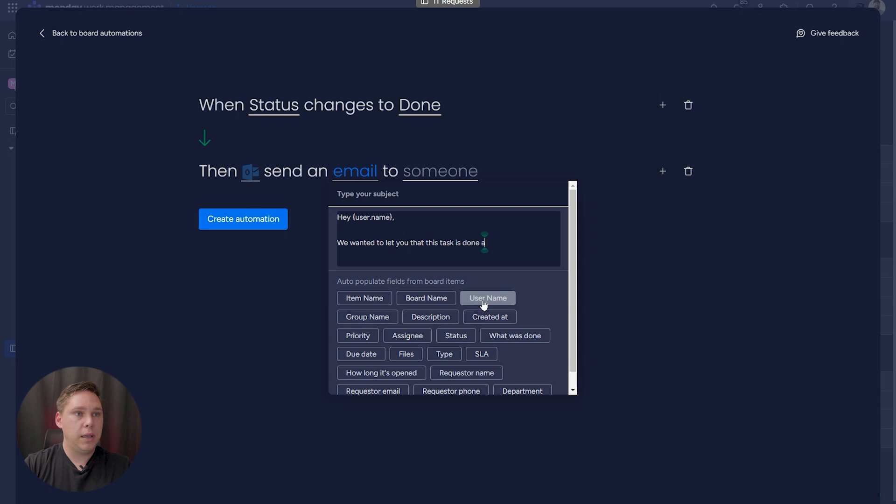
pyautogui.write('and')
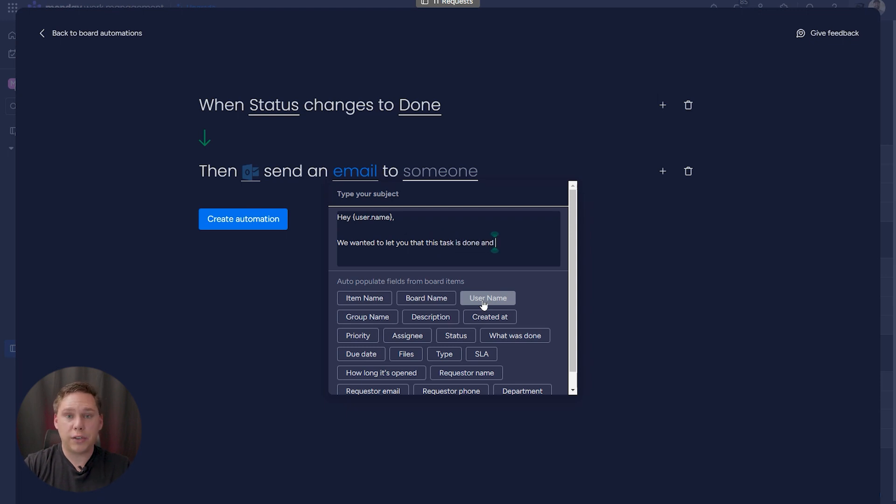
pyautogui.write('these')
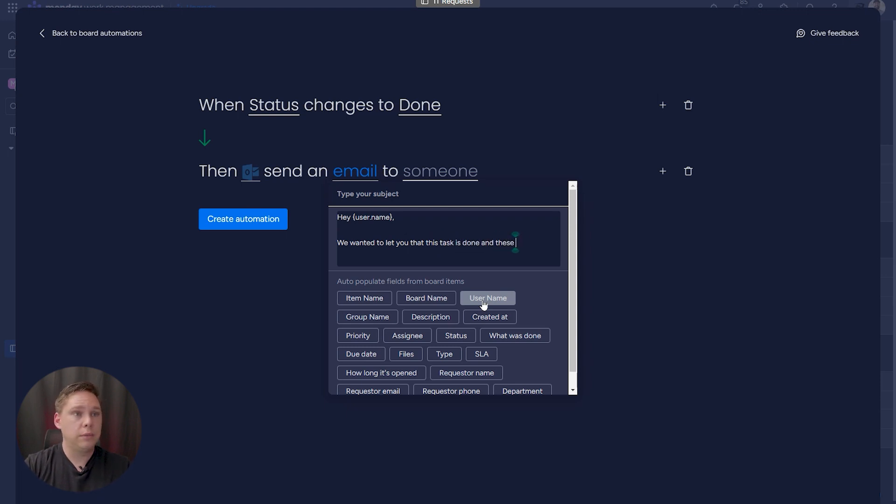
pyautogui.write('were the actions taken to complete it')
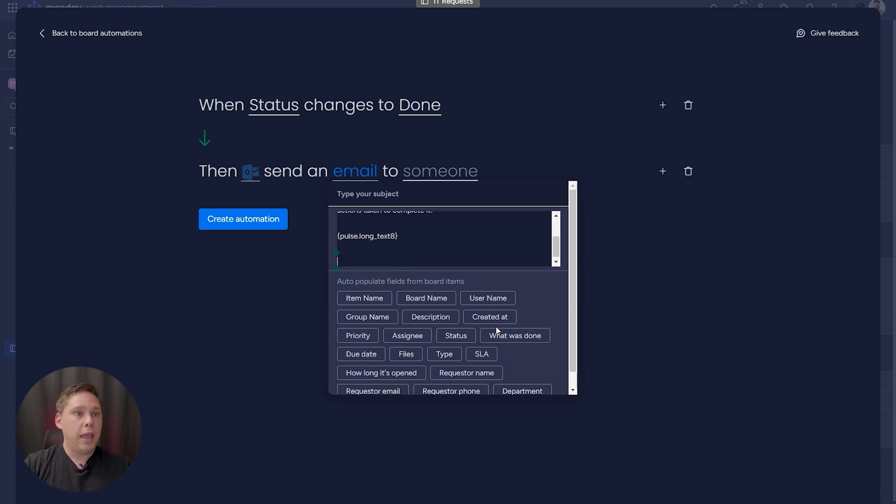
pyautogui.write('If y')
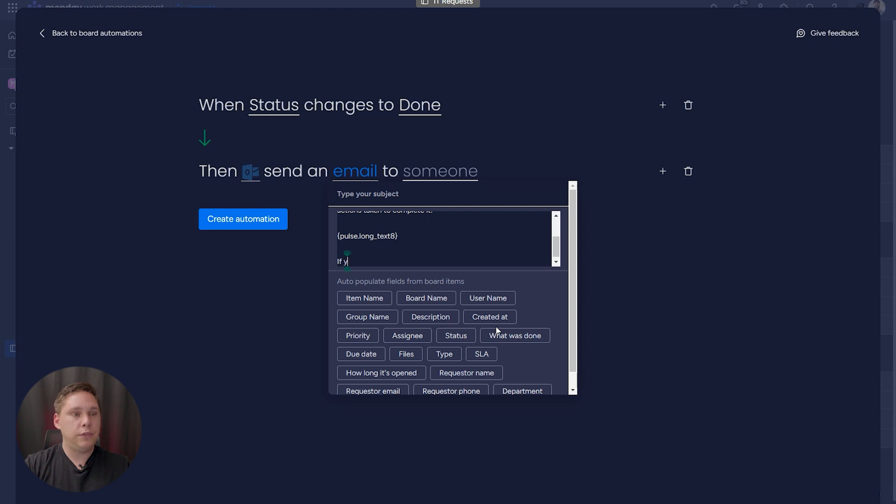
pyautogui.write('ou have any questions,')
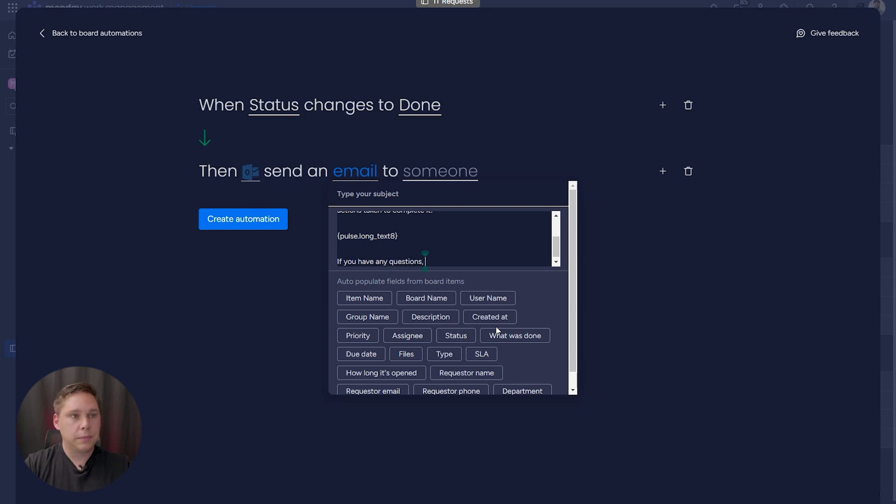
pyautogui.click(476, 233)
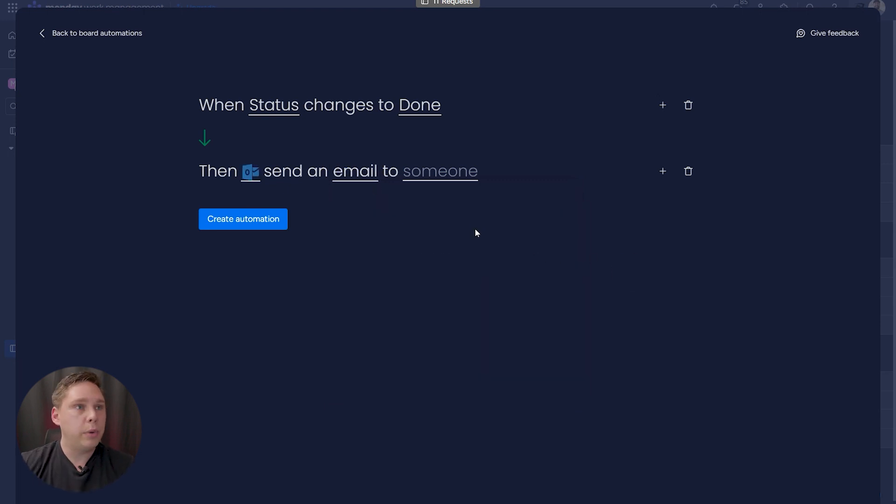
pyautogui.moveTo(456, 198)
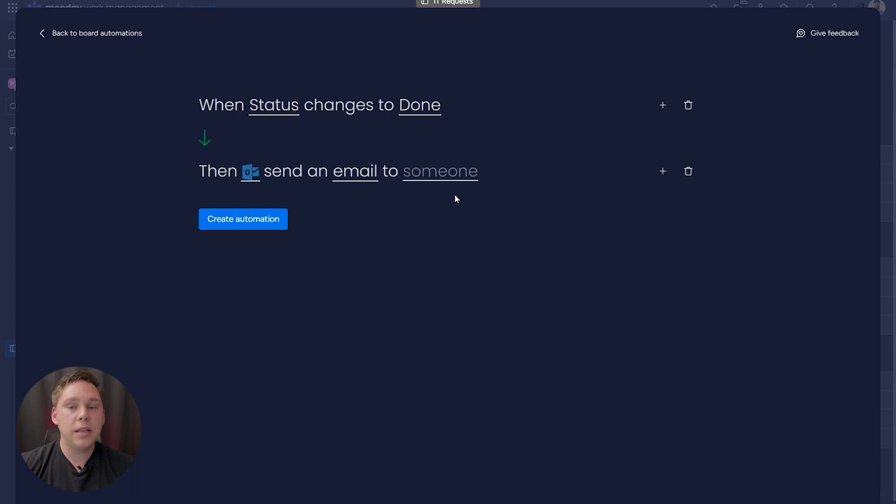
# - Send the Done email to Requestor email, create the automation, and close the Automation center
pyautogui.click(440, 170)
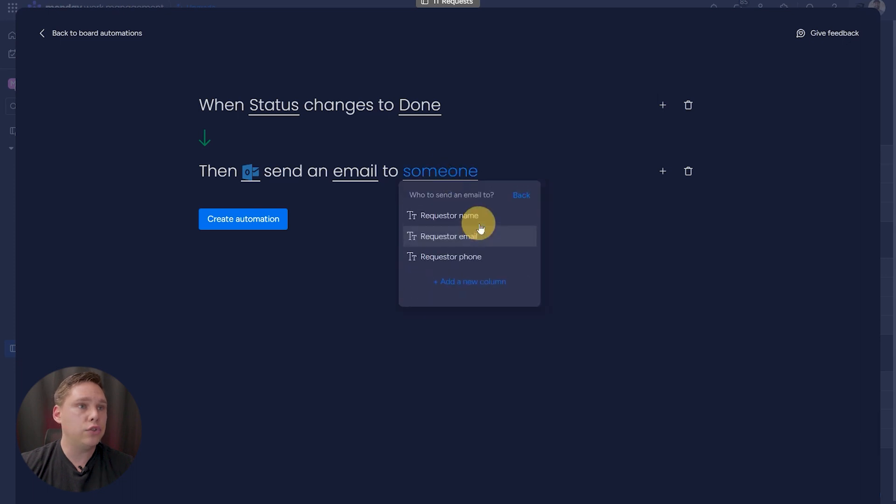
pyautogui.click(450, 236)
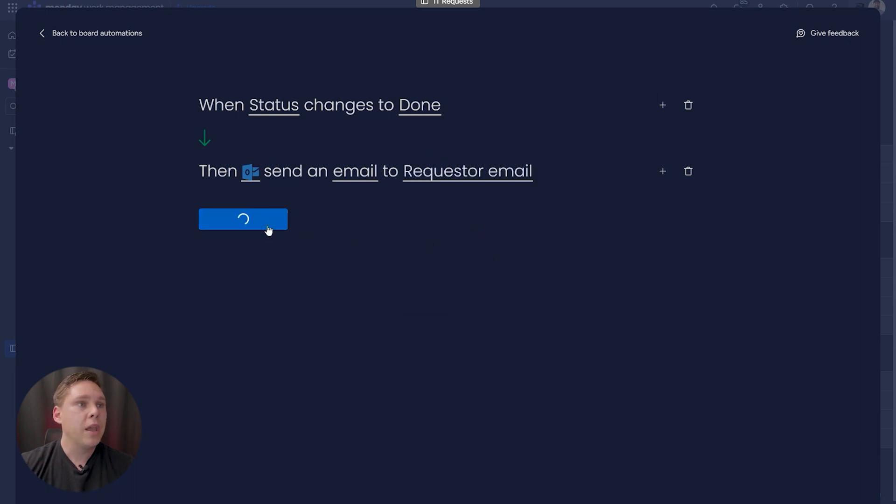
pyautogui.click(243, 219)
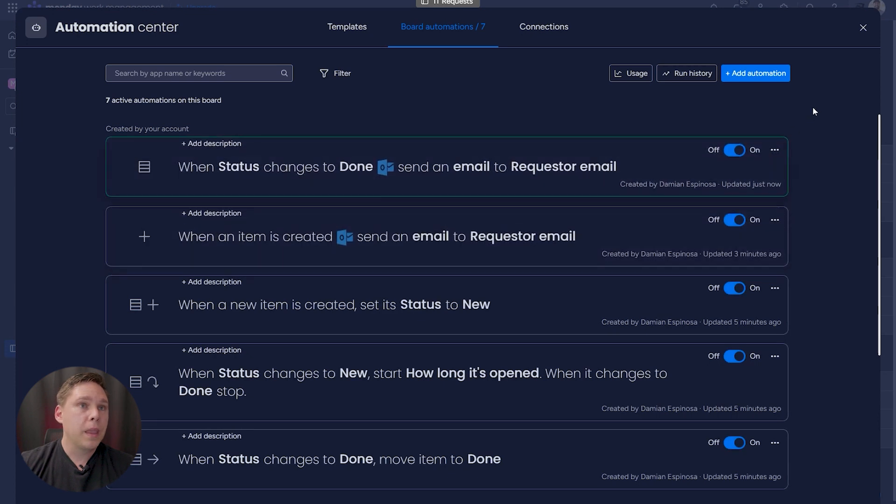
pyautogui.click(862, 27)
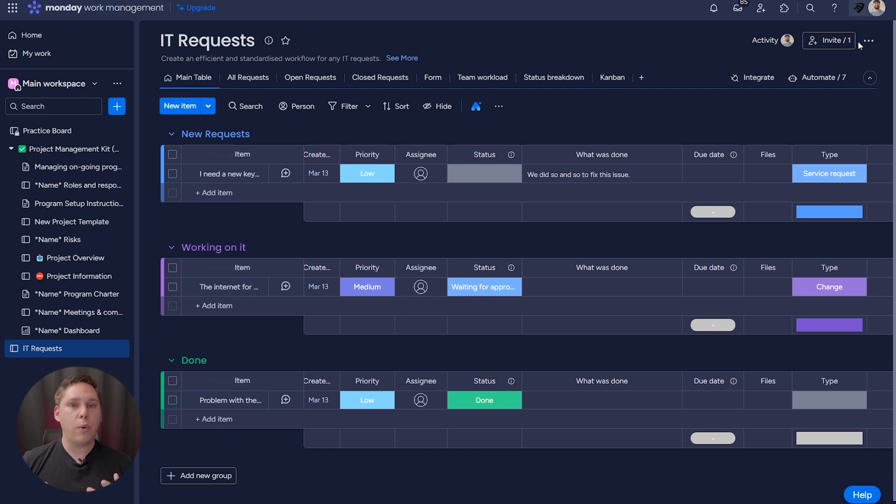
pyautogui.moveTo(374, 77)
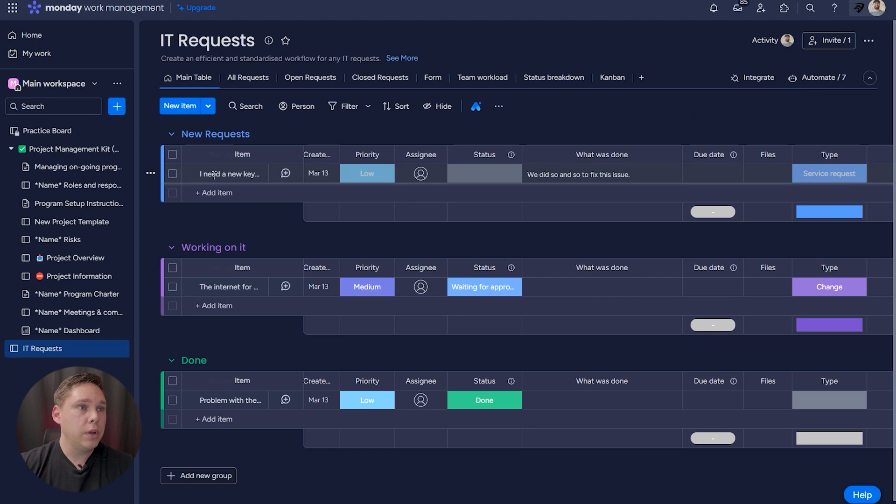
# - Add an Emails & Activities tab to the 'I need a new keywords' request, then open board automations
pyautogui.click(285, 174)
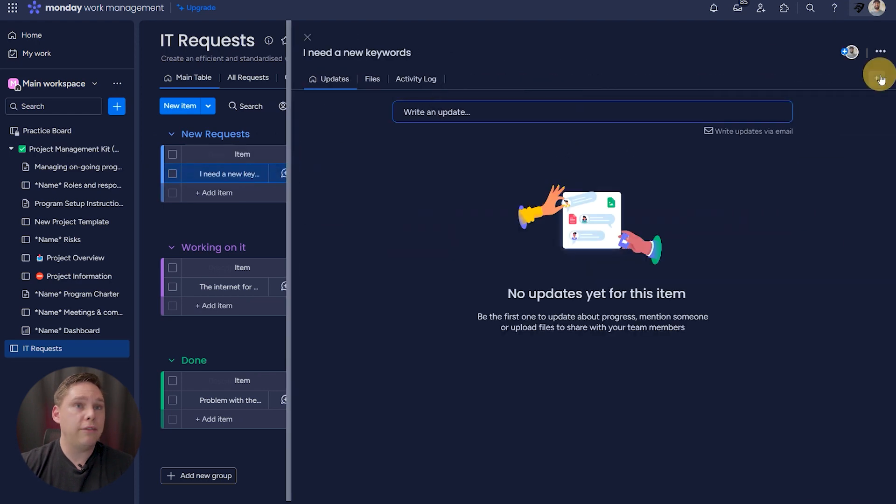
pyautogui.click(882, 79)
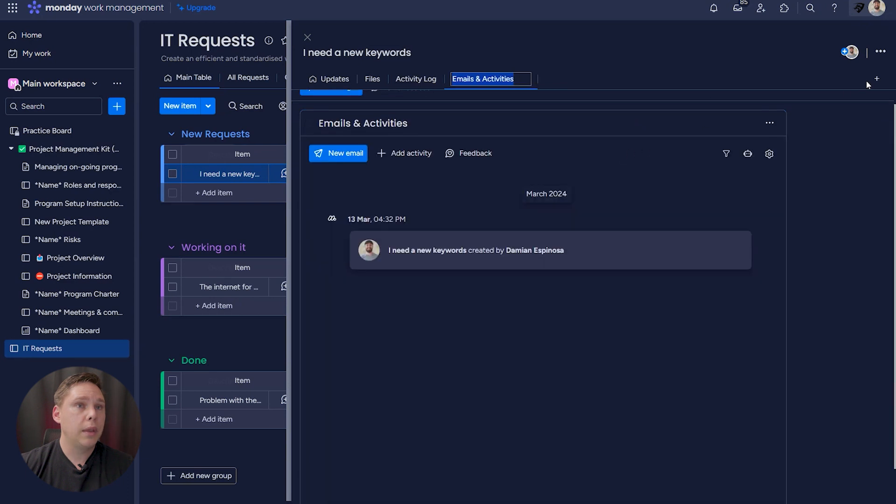
pyautogui.click(308, 37)
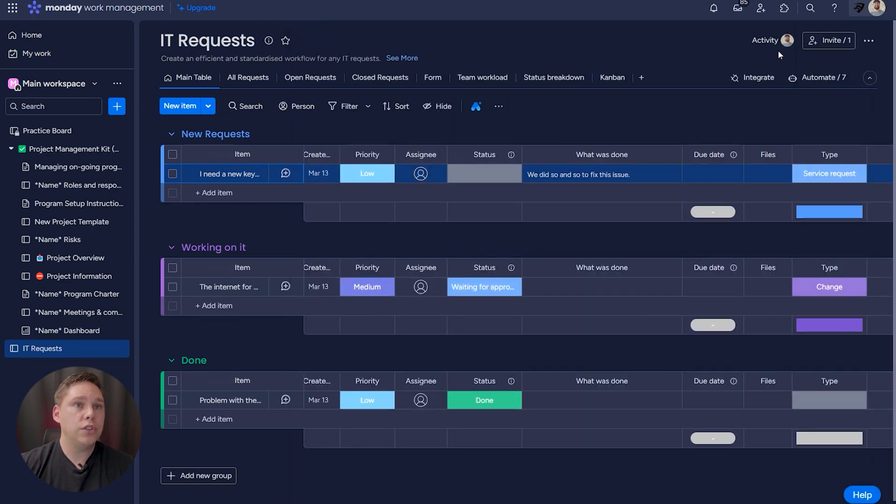
pyautogui.click(821, 77)
pyautogui.write('email')
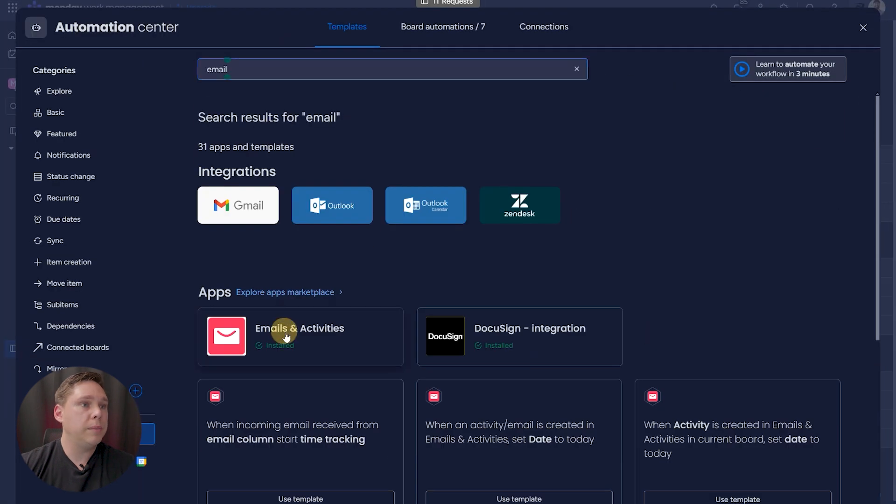
# - Browse the Emails & Activities app's email-triggered automation templates in the Automation center
pyautogui.click(299, 336)
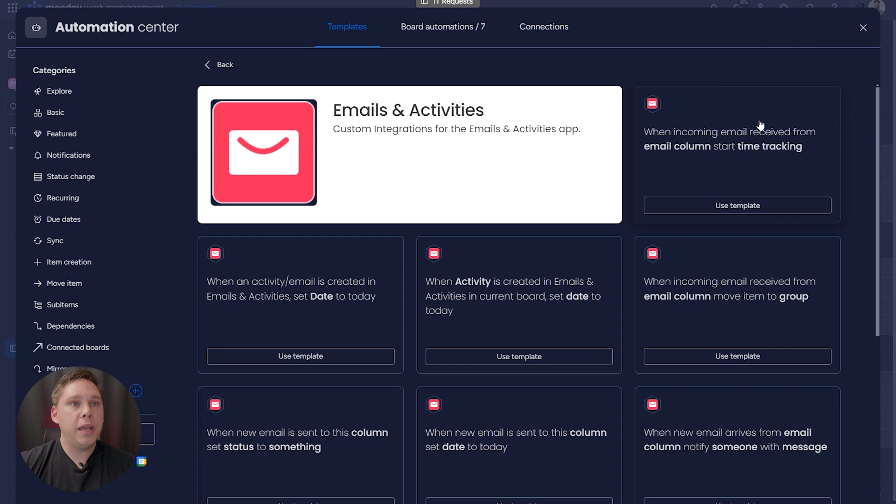
pyautogui.moveTo(621, 195)
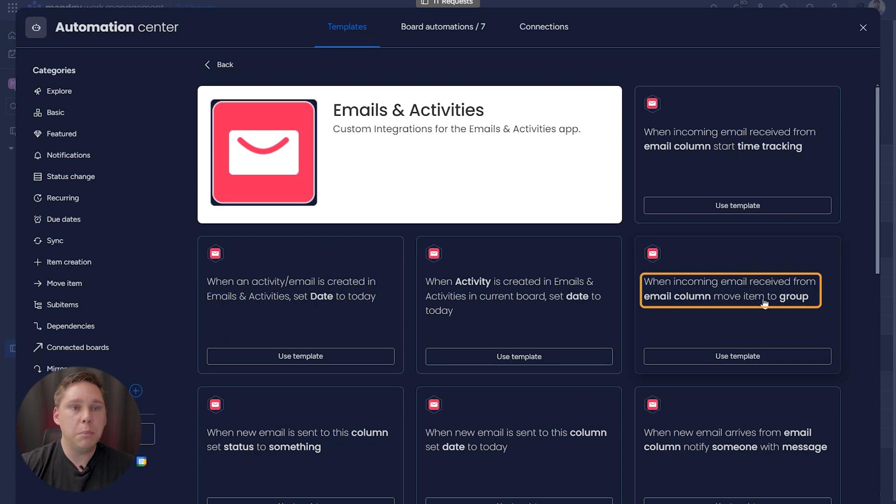
pyautogui.moveTo(777, 308)
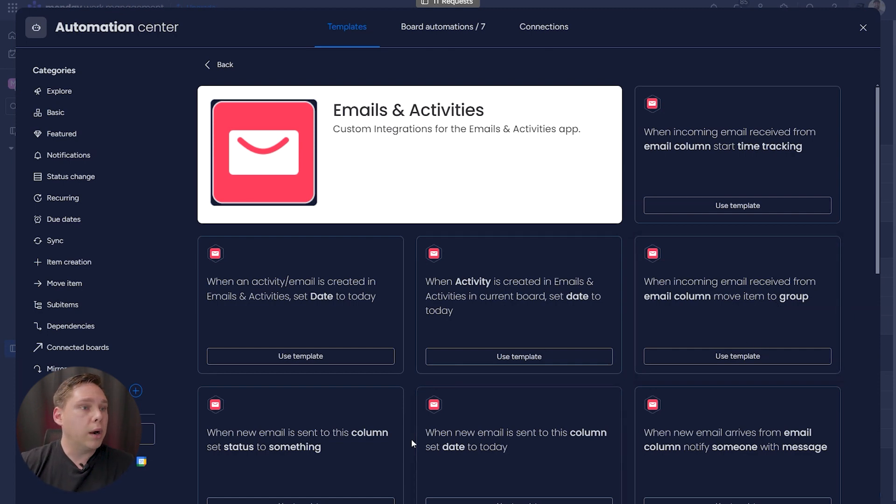
pyautogui.scroll(-3)
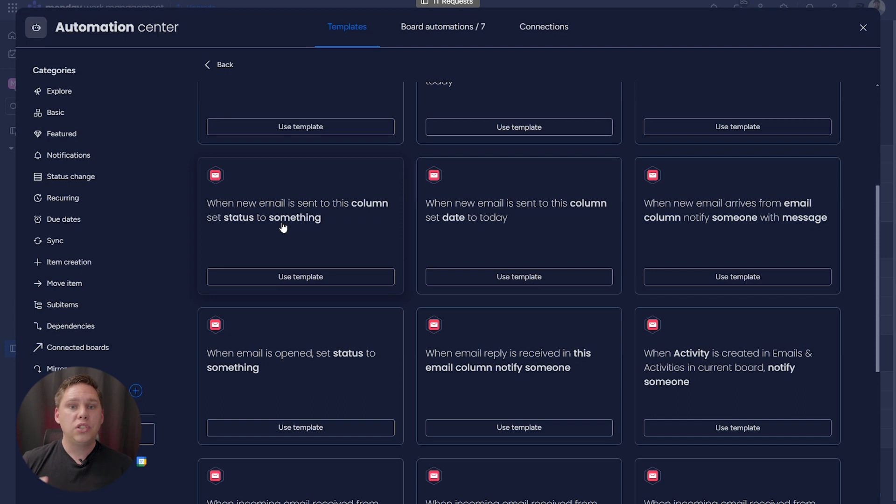
pyautogui.moveTo(451, 199)
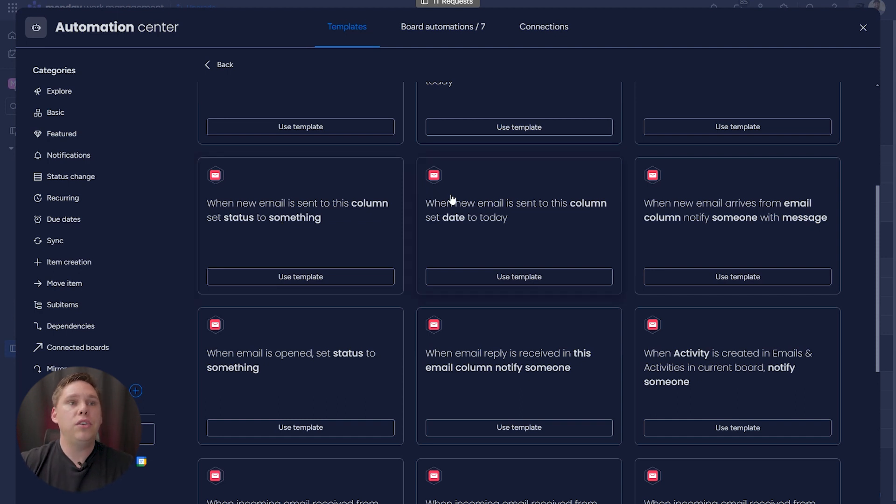
pyautogui.moveTo(469, 207)
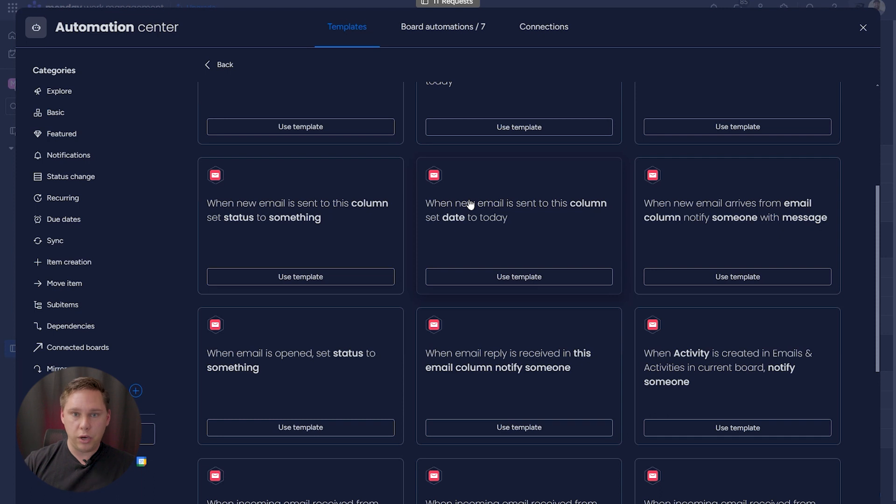
pyautogui.moveTo(570, 142)
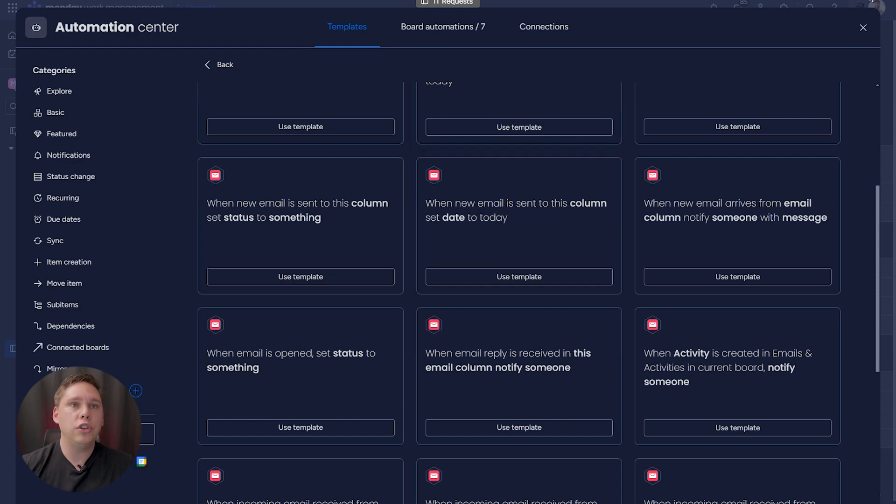
pyautogui.scroll(3)
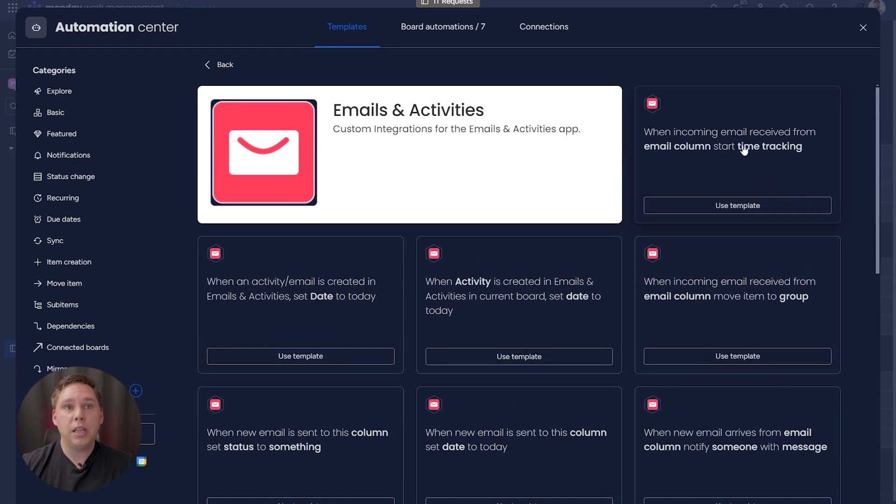
pyautogui.moveTo(742, 162)
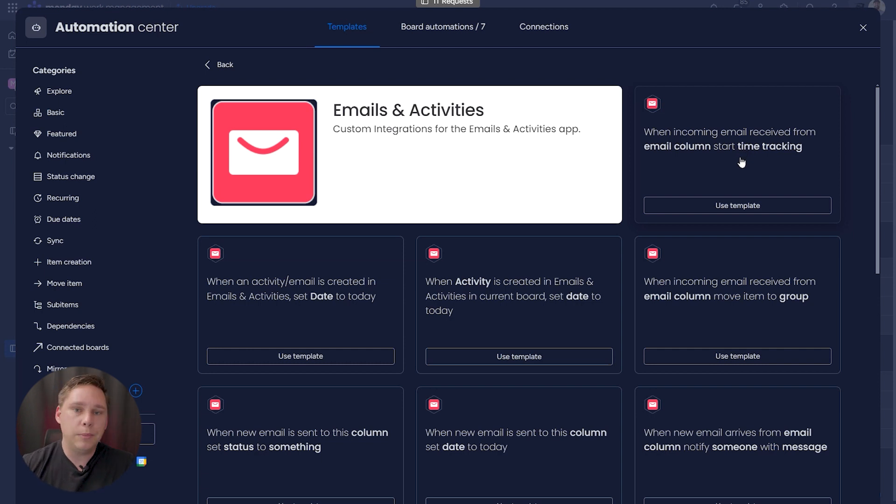